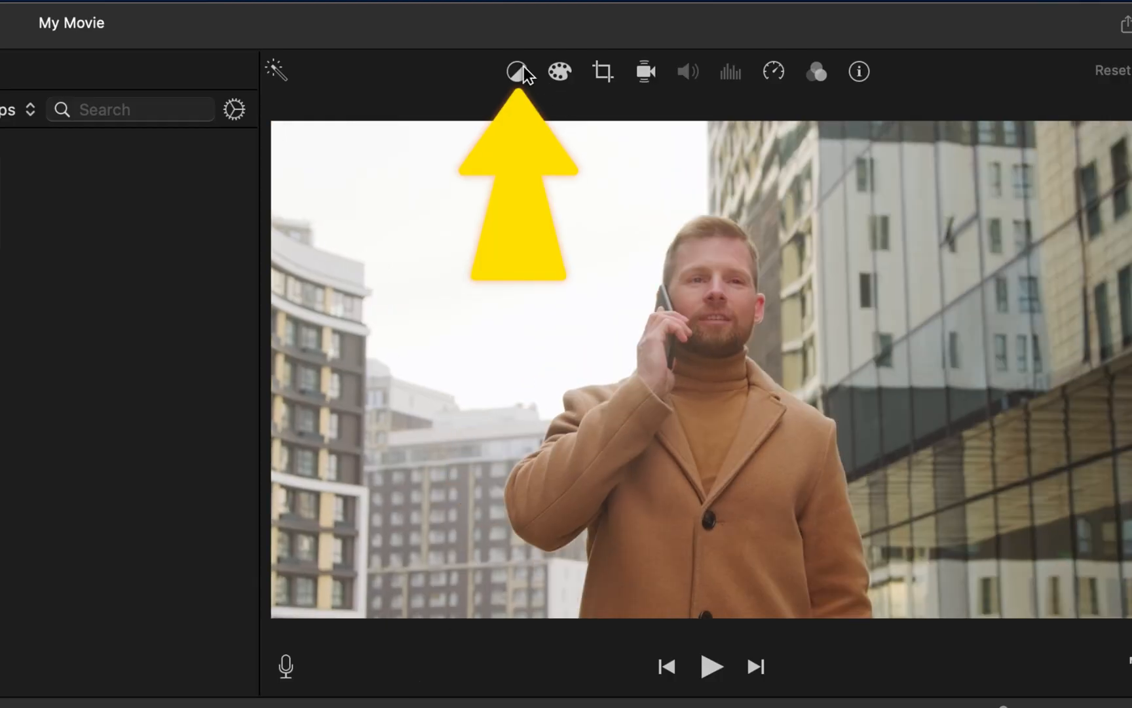
mouse_move(517, 72)
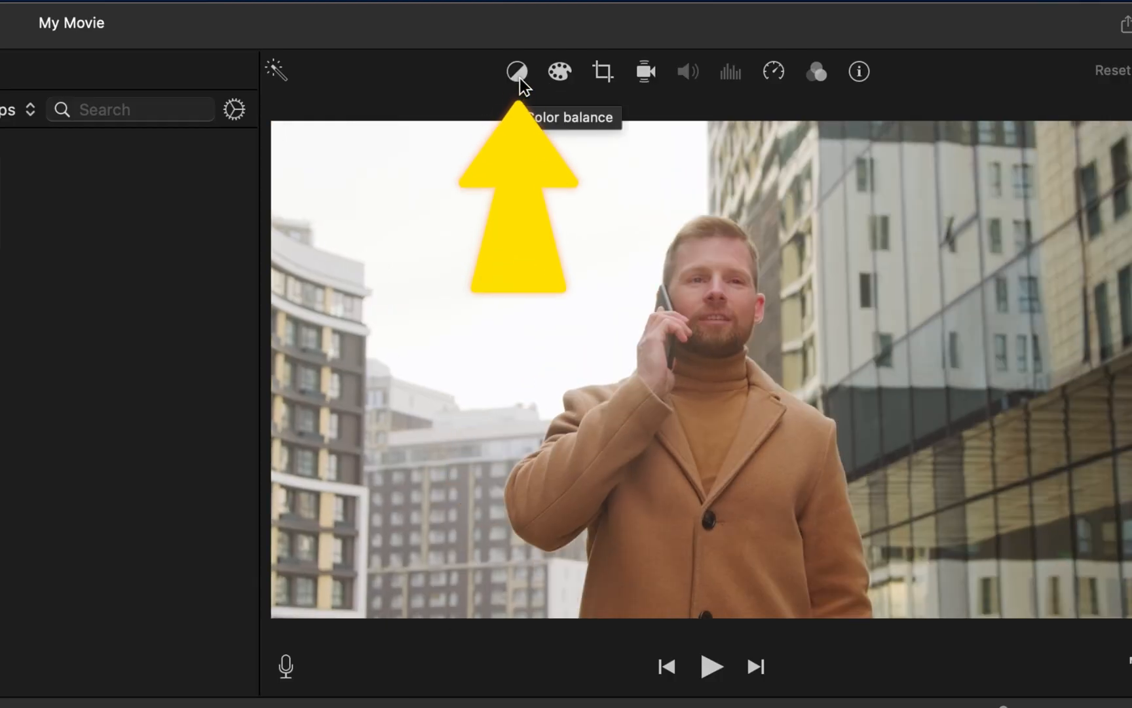
Step: Show the Auto, Match Color, White Balance and Skin Tone Balance options for the man-on-phone clip
click(518, 71)
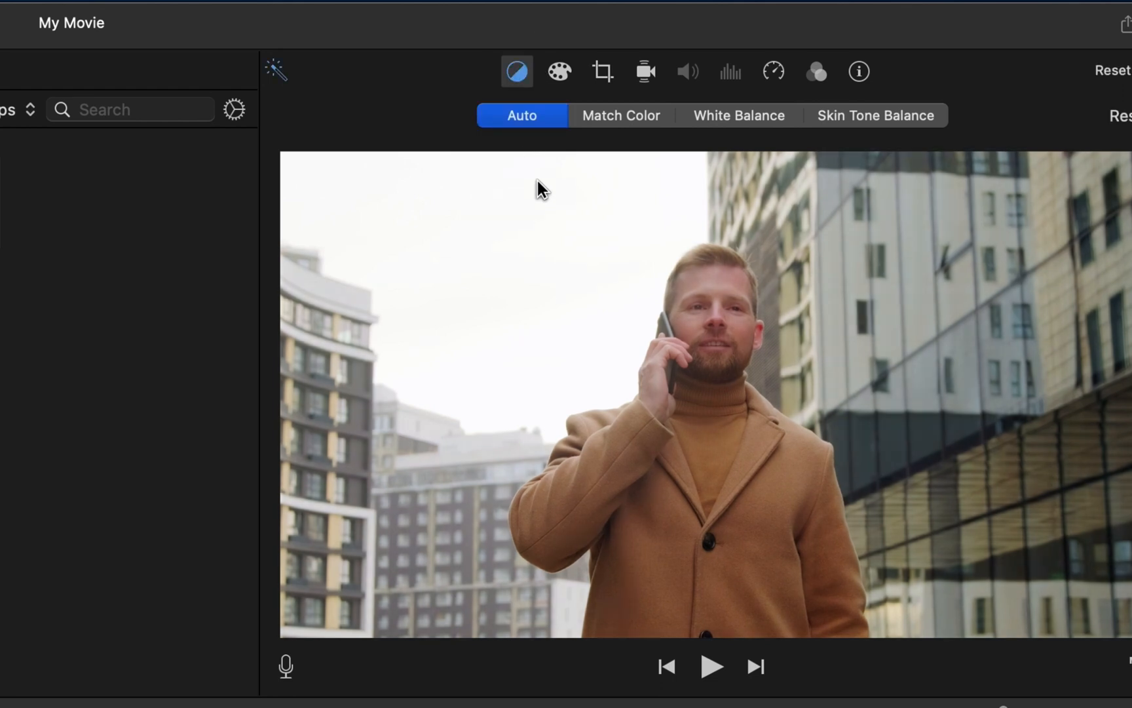
mouse_move(712, 303)
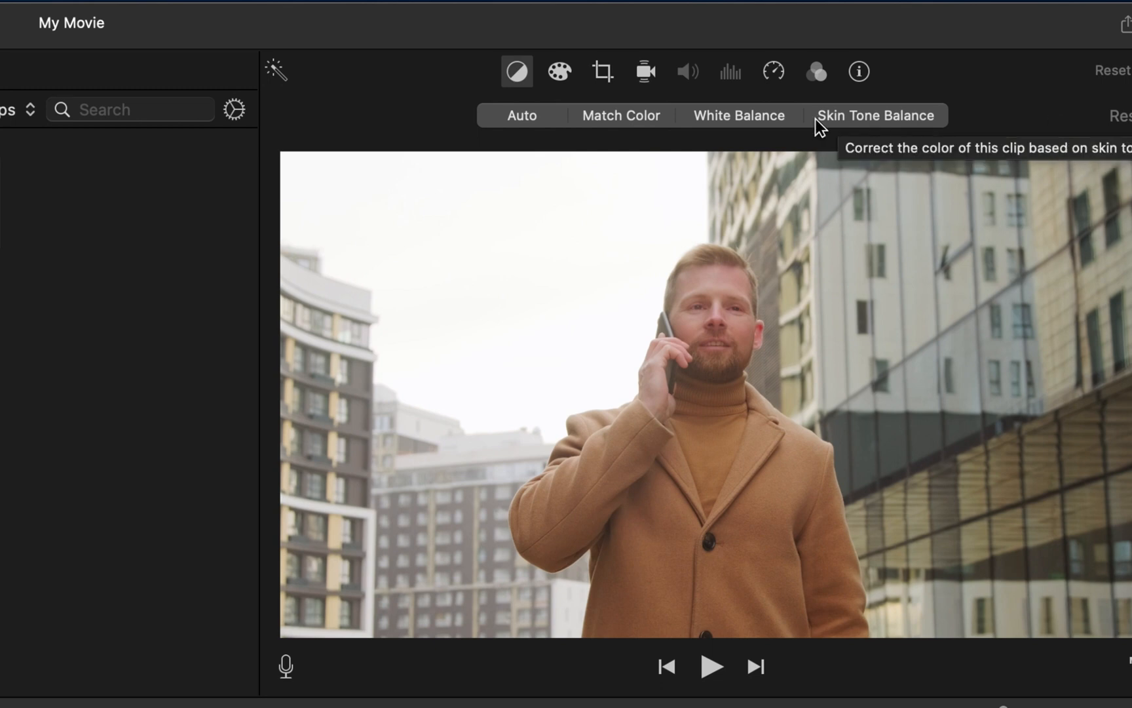
mouse_move(724, 124)
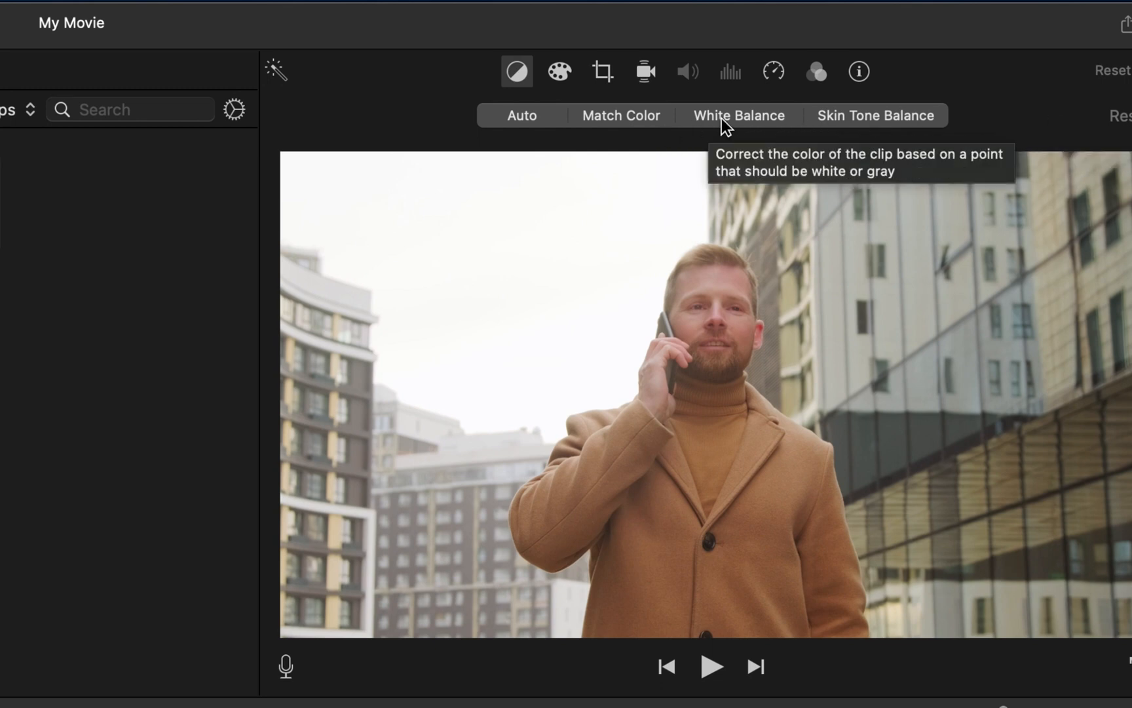
Step: Try White Balance sampling twice and drop it, leaving Auto balance on the clip
click(739, 116)
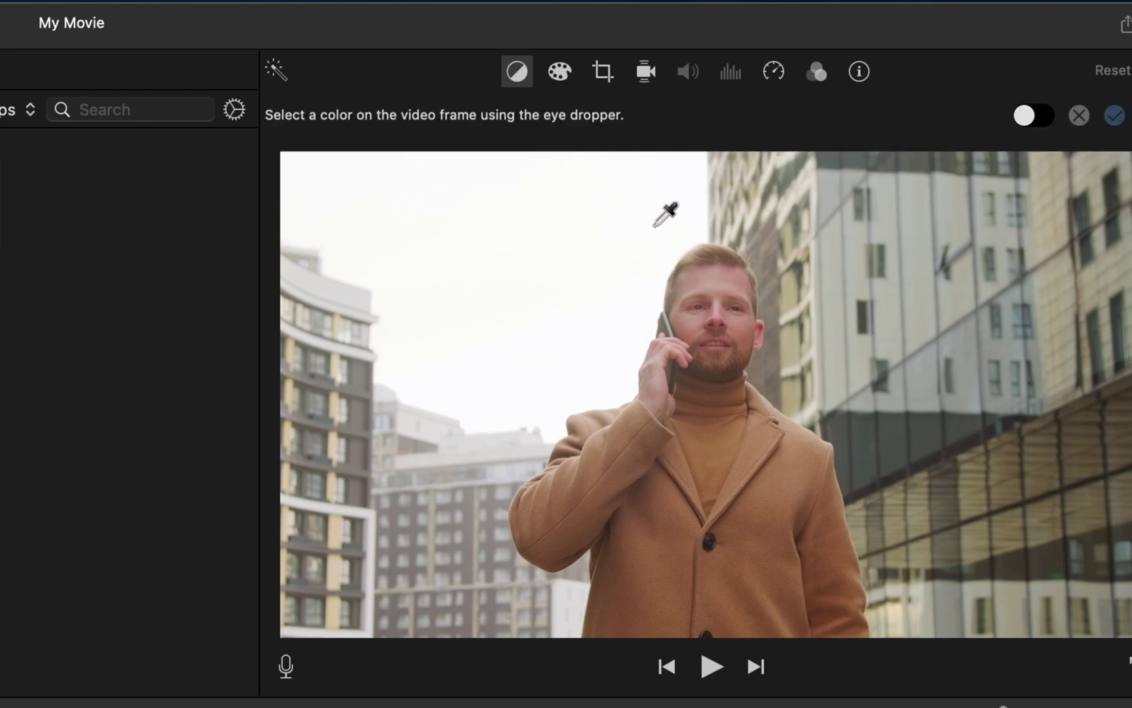
click(1034, 114)
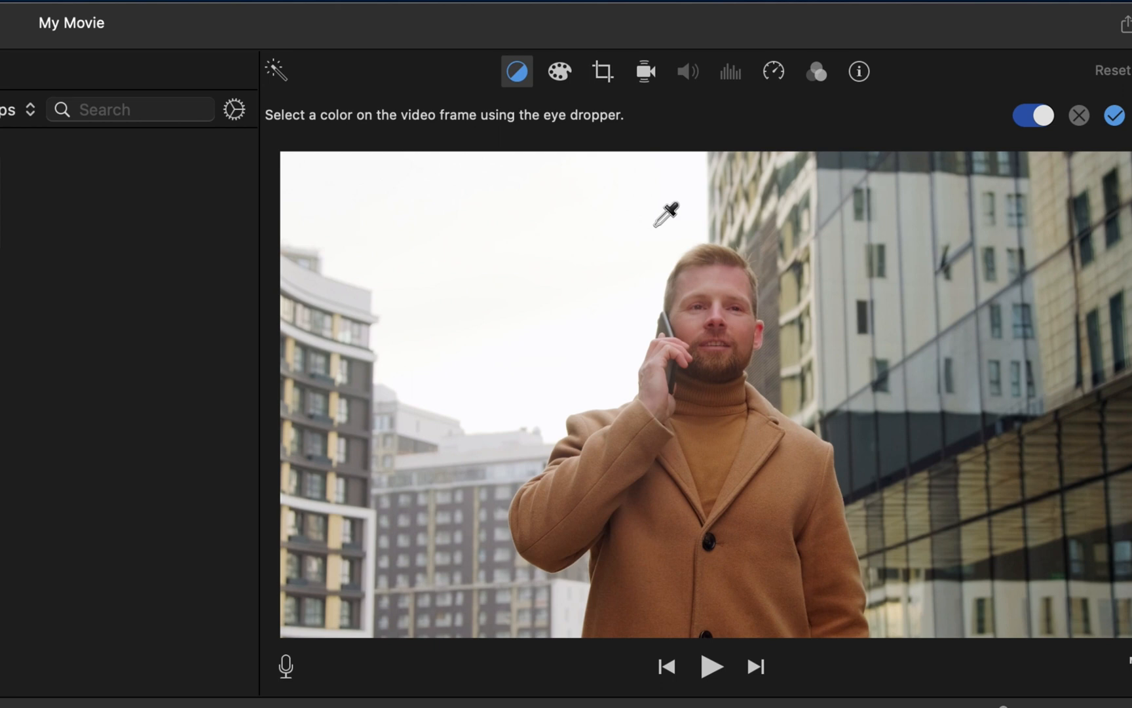
mouse_move(987, 145)
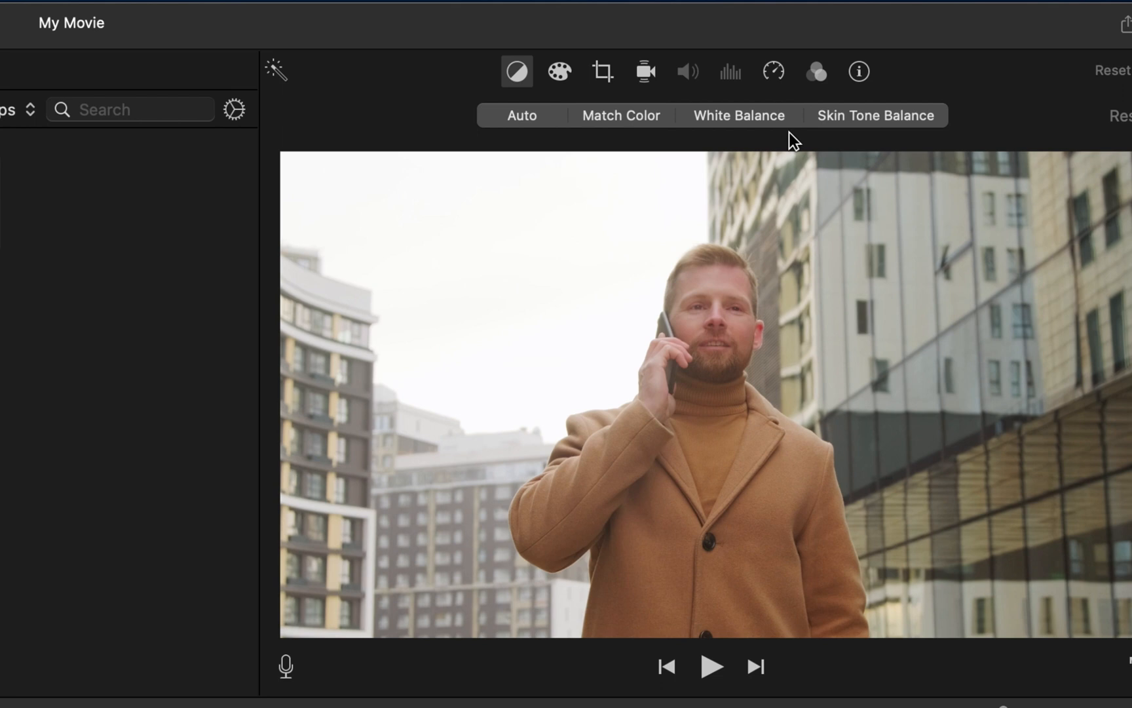
click(738, 116)
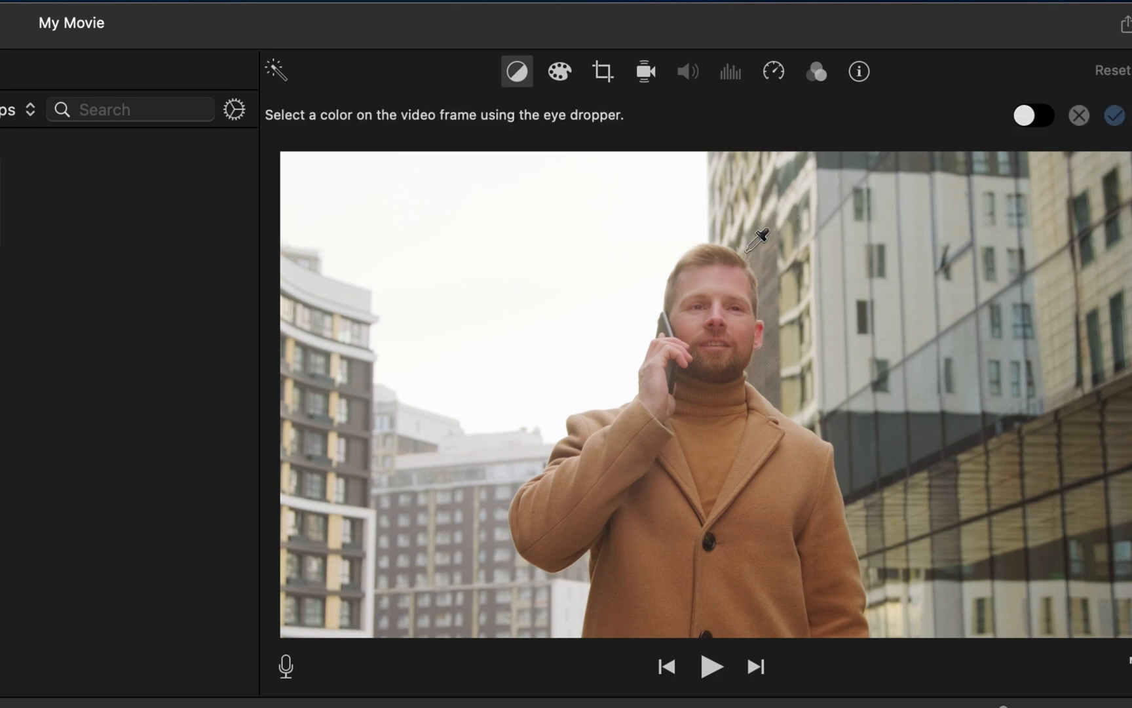
click(1034, 116)
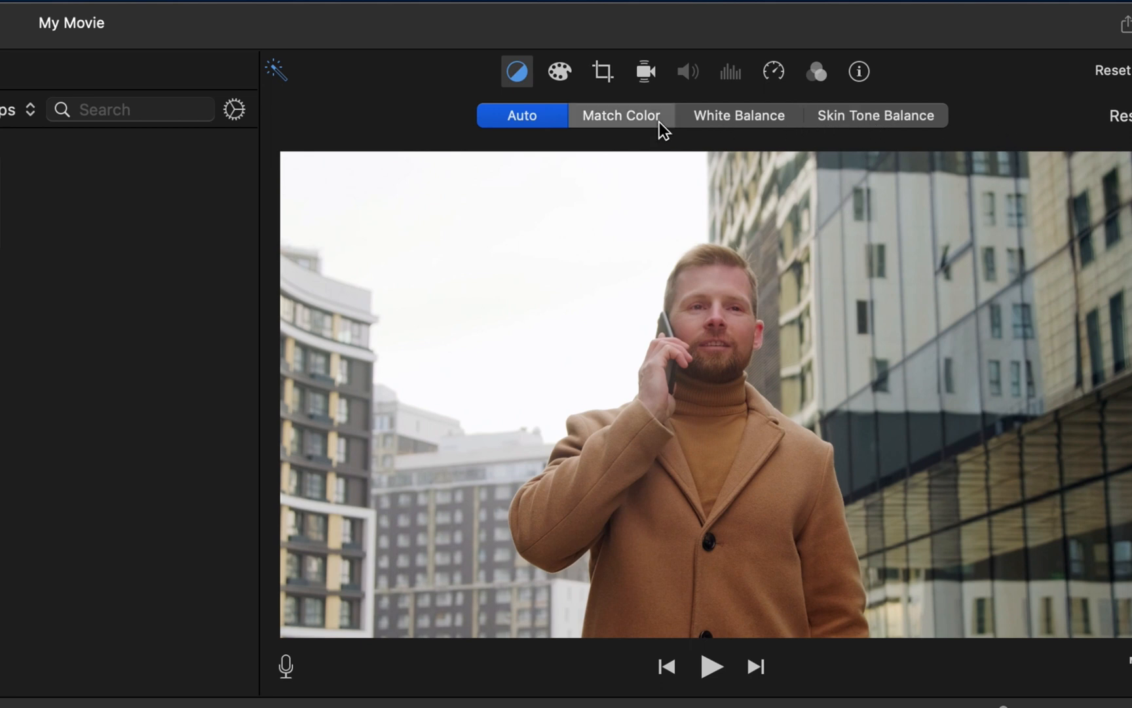
mouse_move(1078, 124)
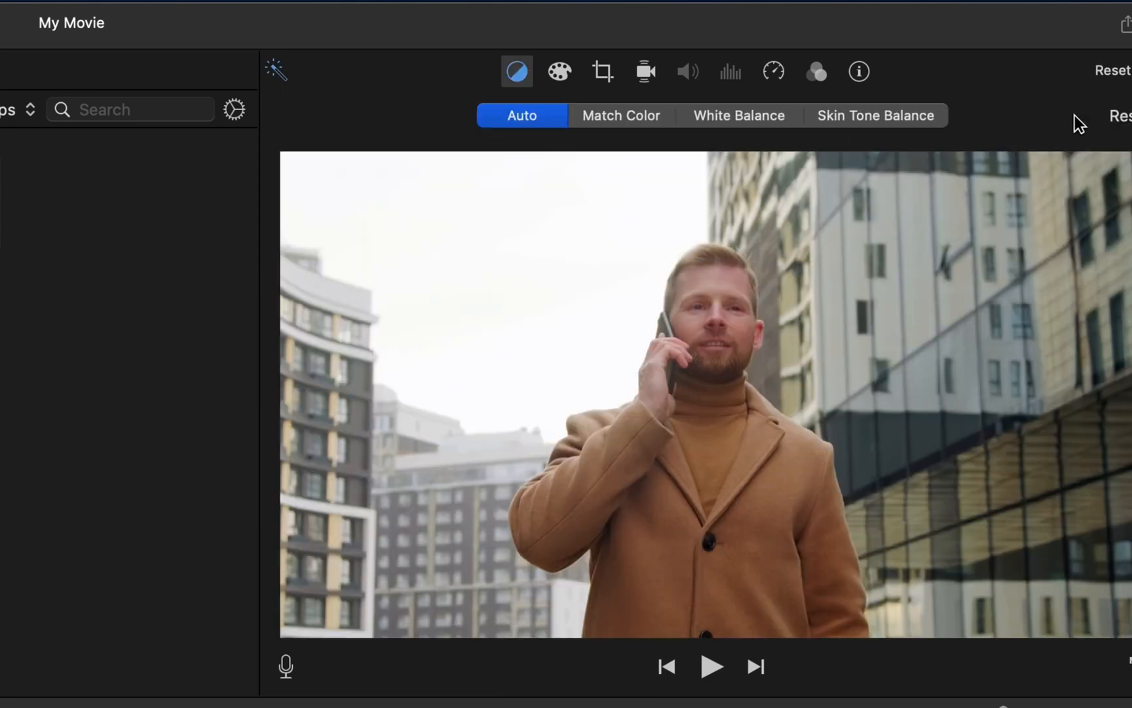
mouse_move(756, 123)
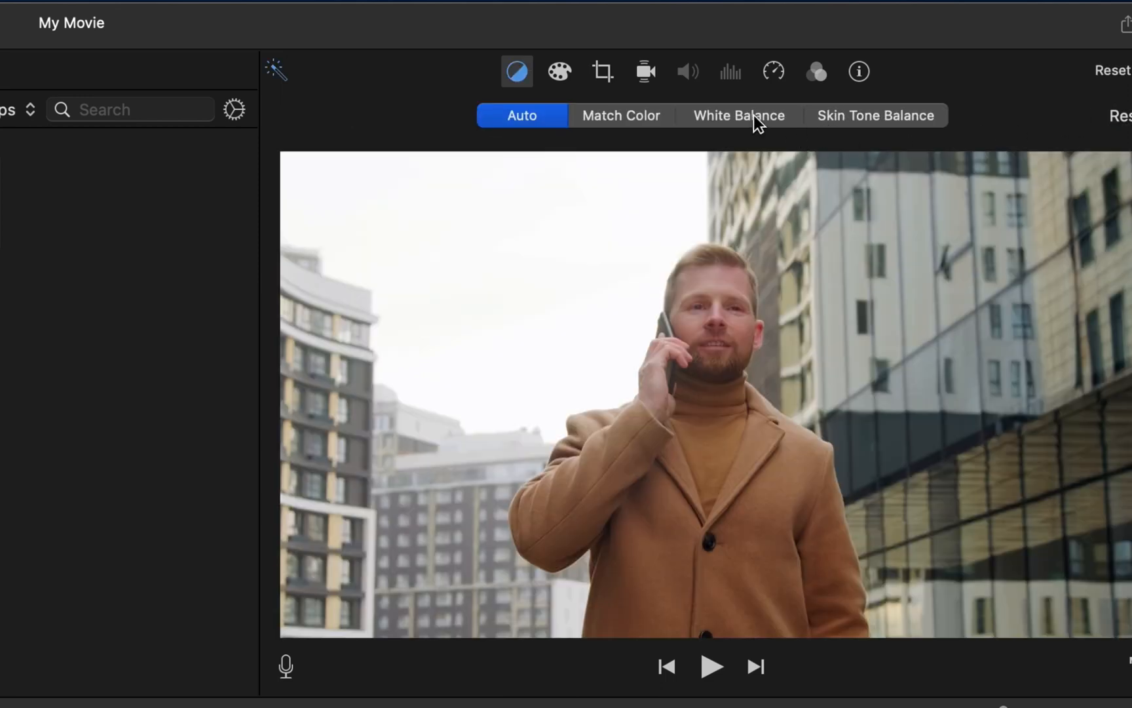
mouse_move(548, 125)
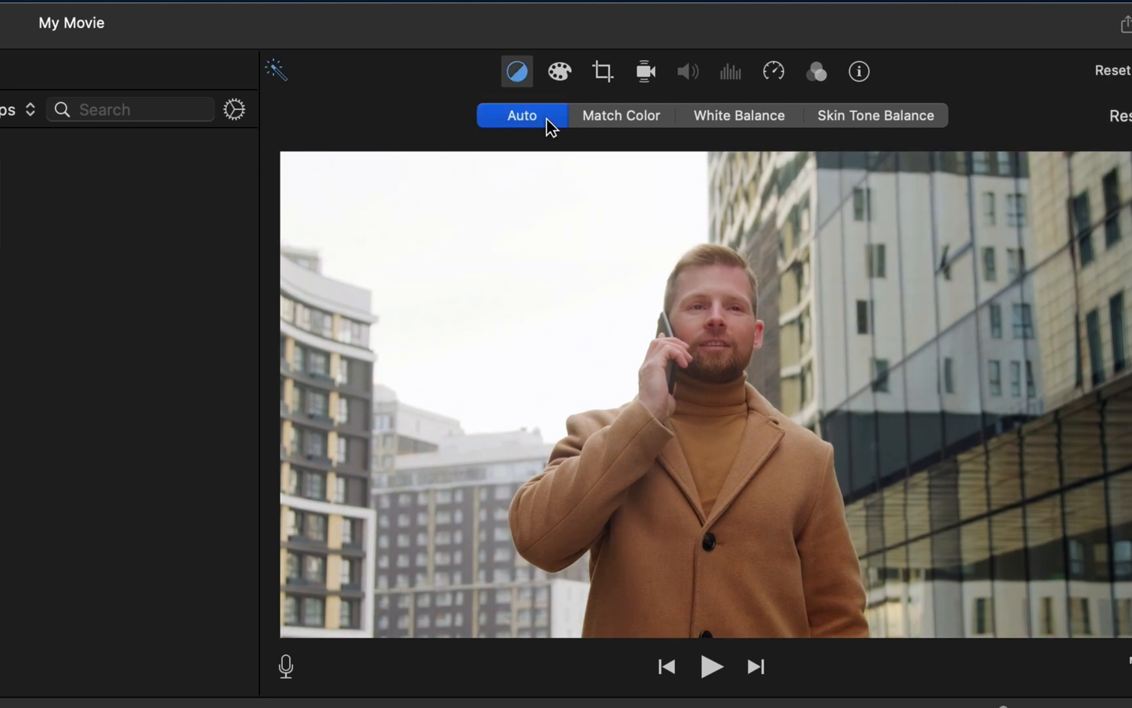
mouse_move(660, 325)
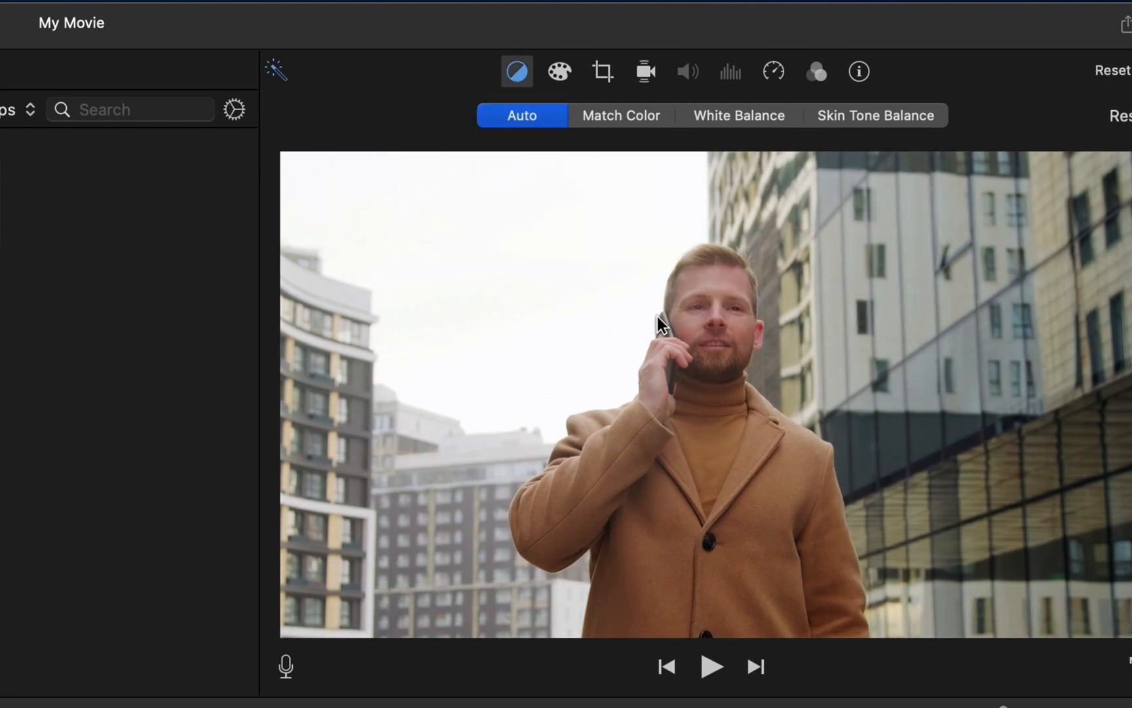
mouse_move(584, 150)
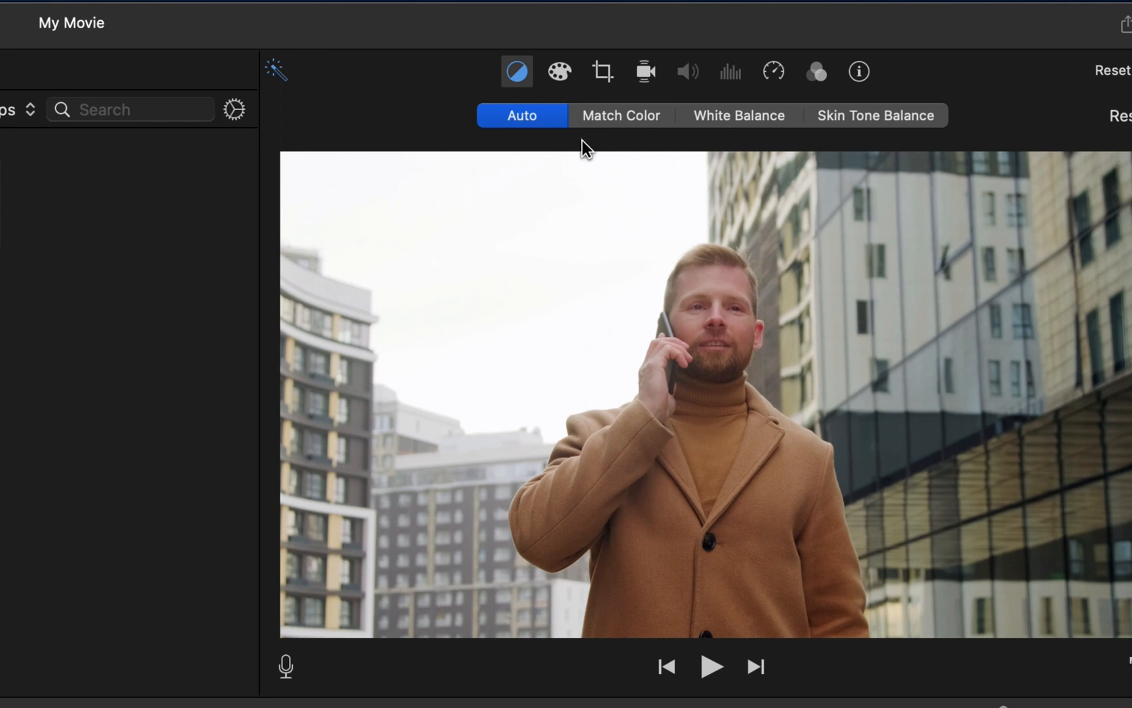
mouse_move(558, 76)
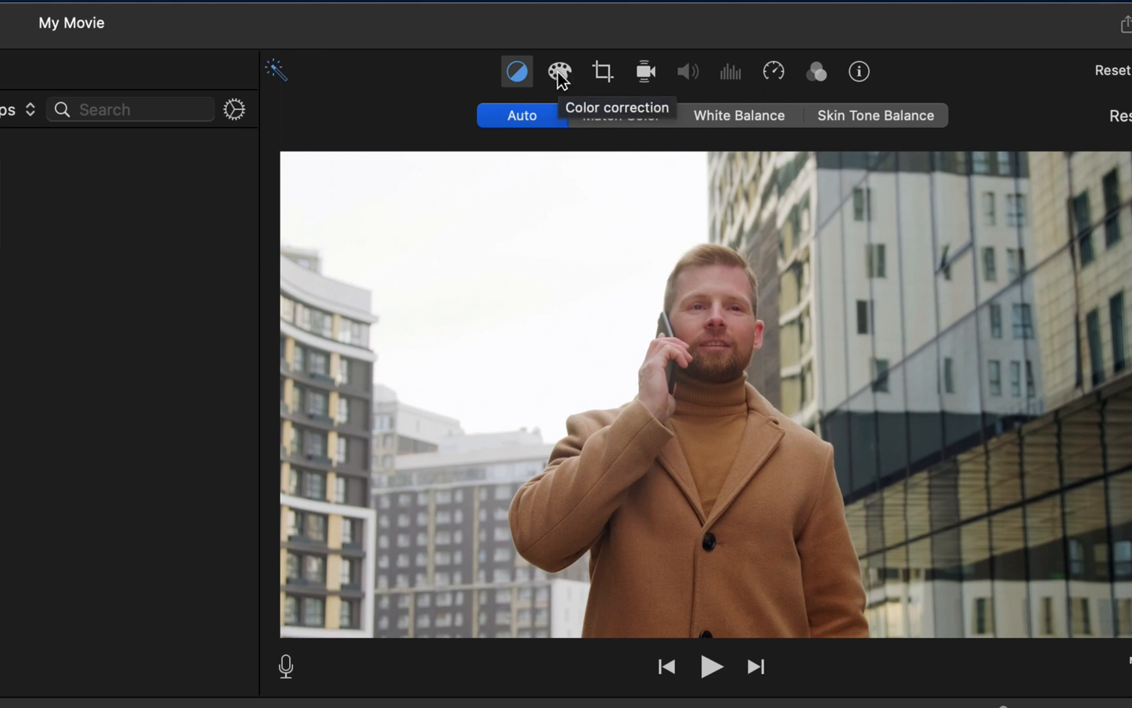
Step: Deepen shadows and adjust the brightest highlights on the man-on-phone clip's multi-slider
click(558, 72)
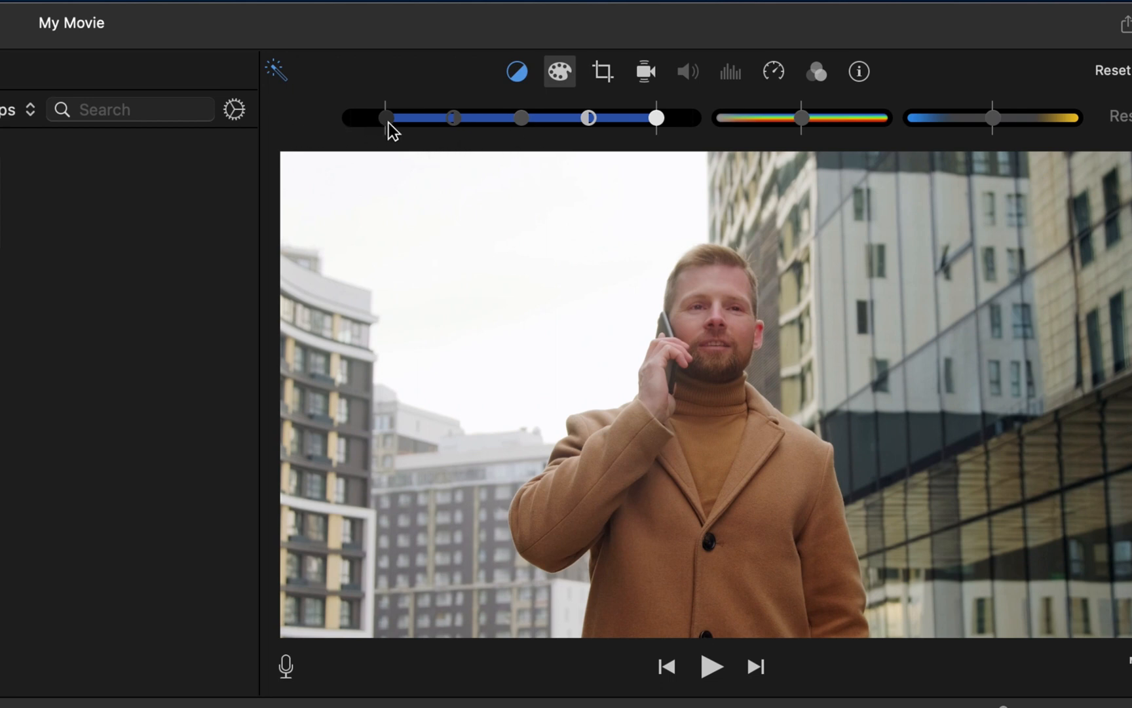
mouse_move(385, 118)
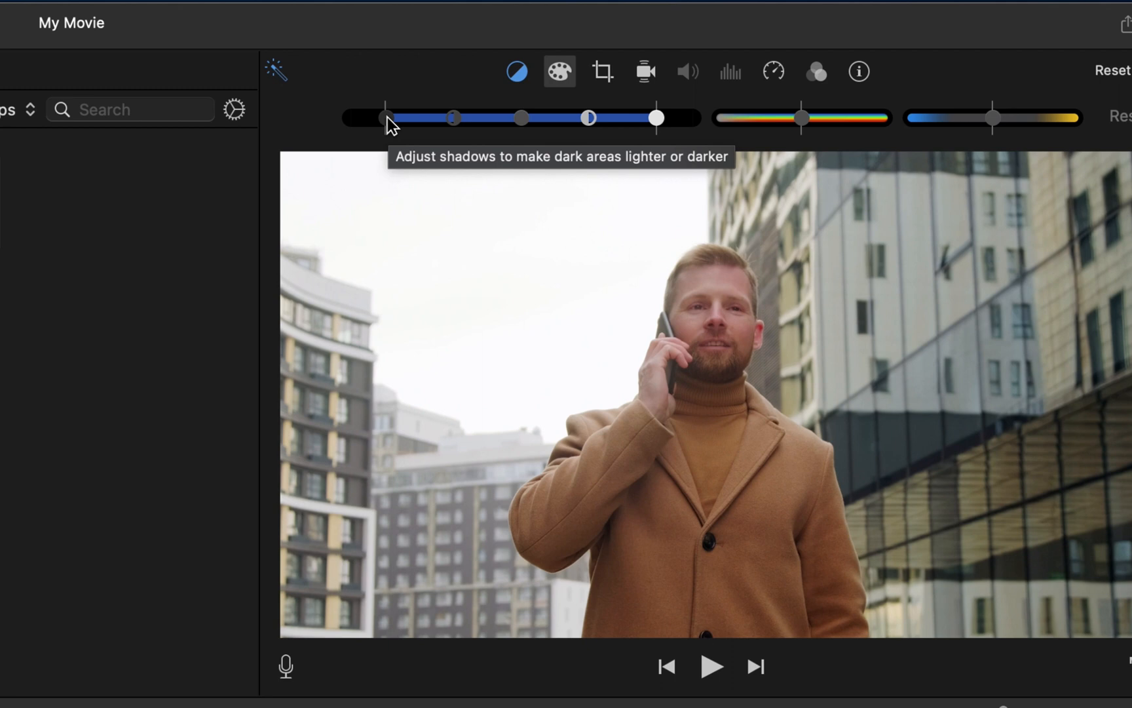
mouse_move(386, 130)
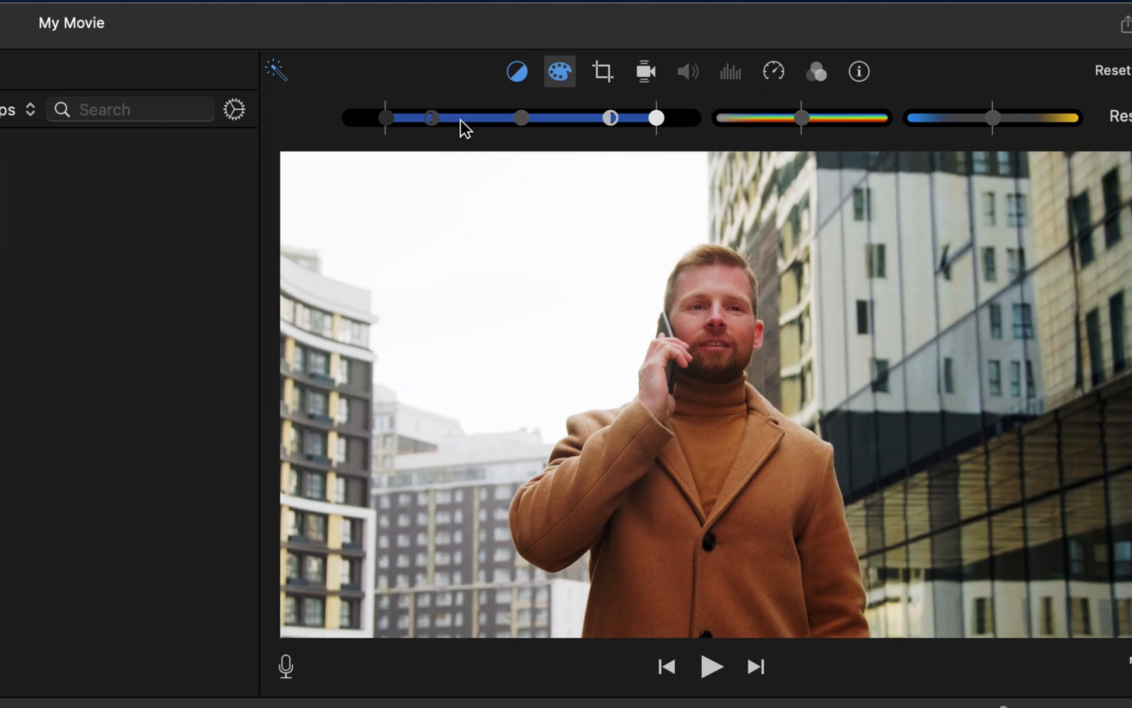
mouse_move(483, 138)
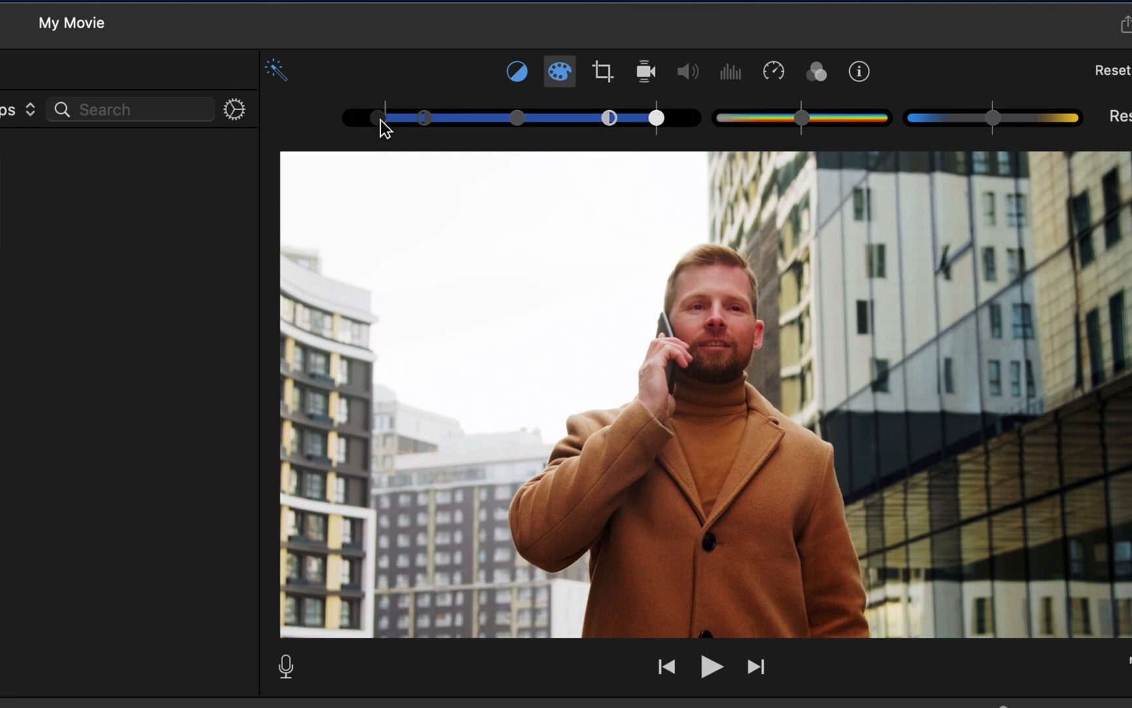
mouse_move(674, 144)
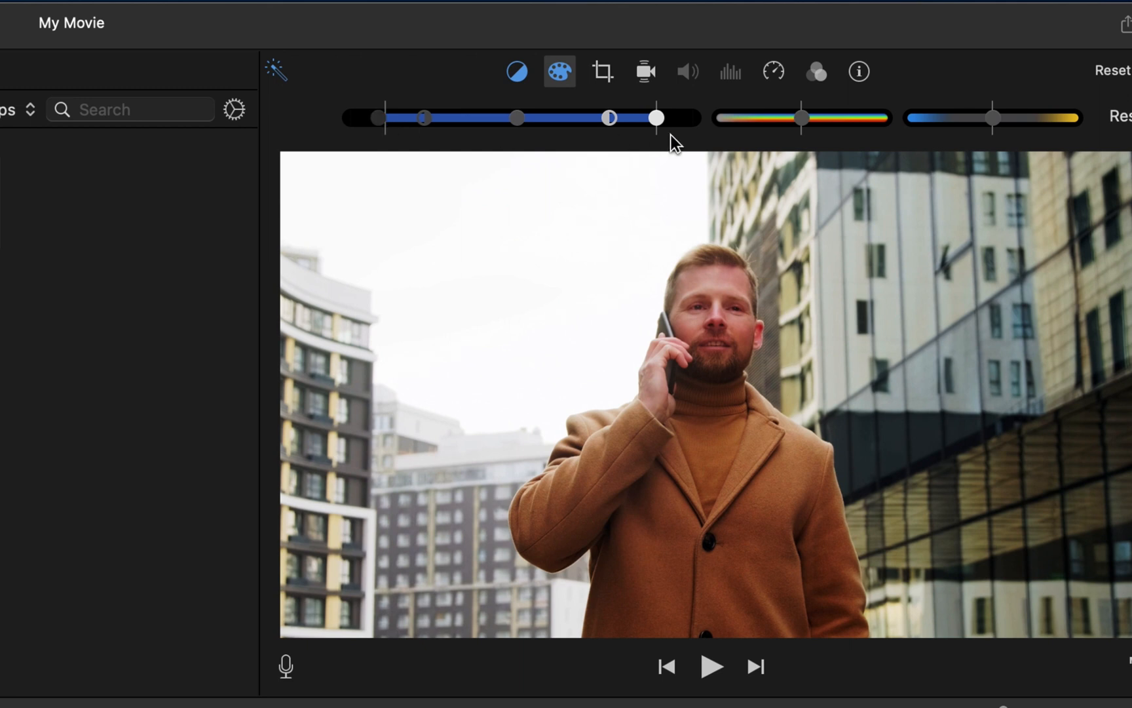
drag(656, 116, 661, 117)
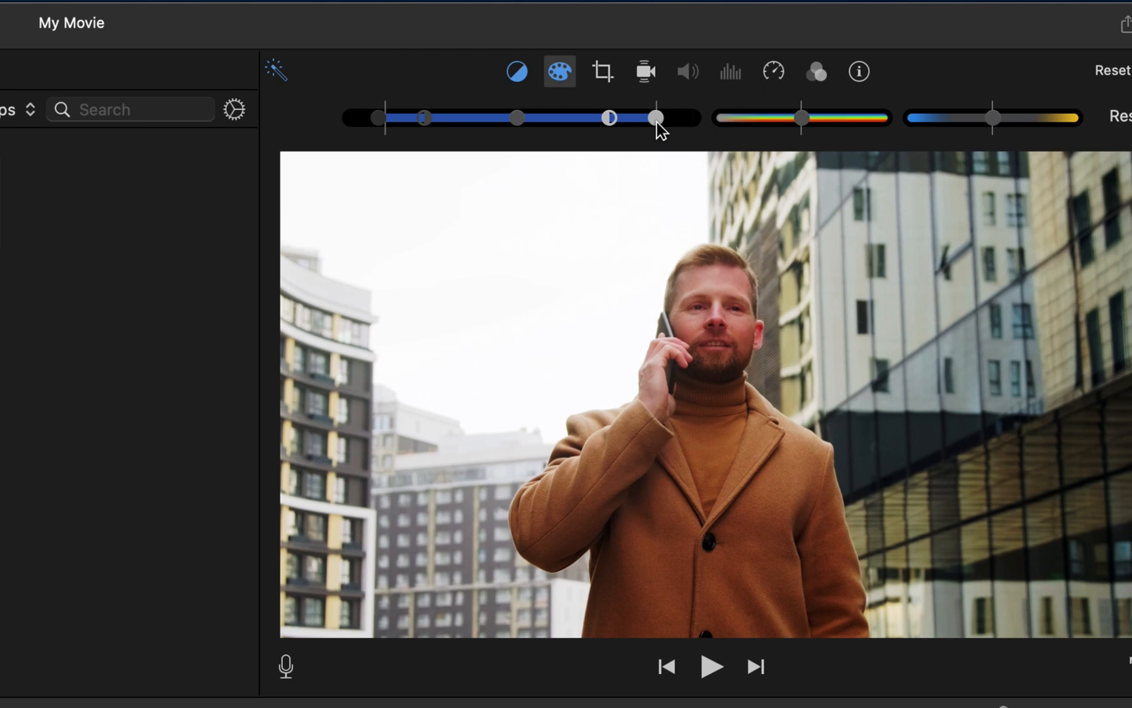
mouse_move(805, 139)
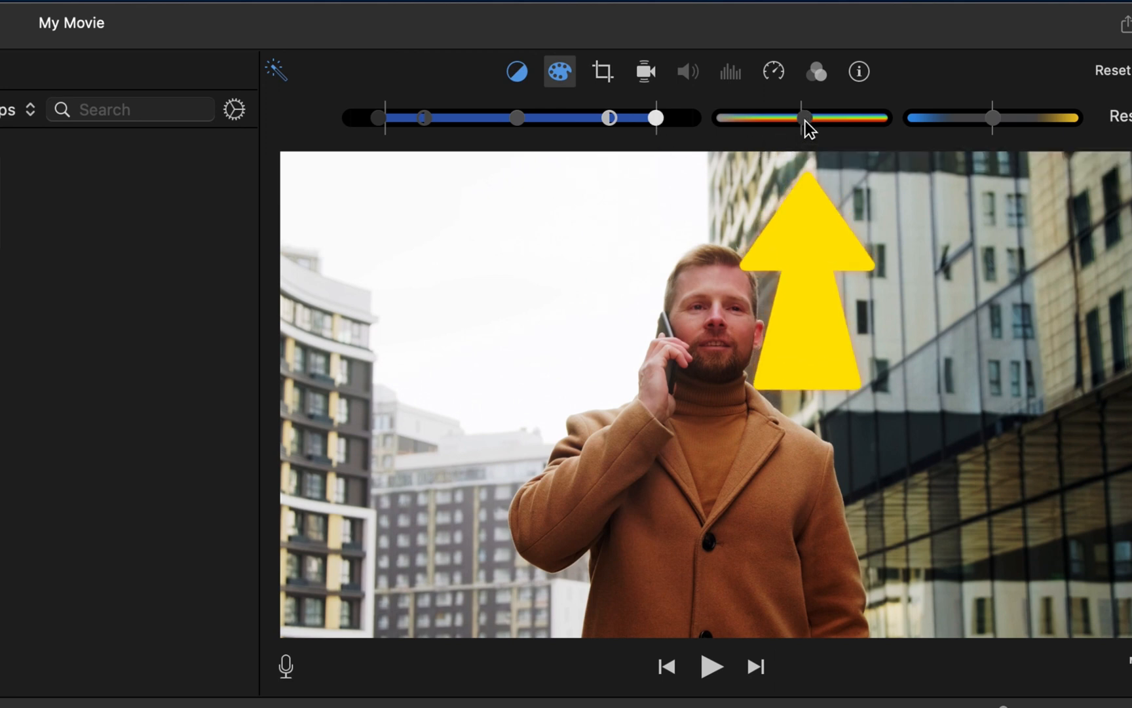
Step: Drain the clip's saturation toward gray, then leave it slightly above normal
drag(803, 116, 859, 117)
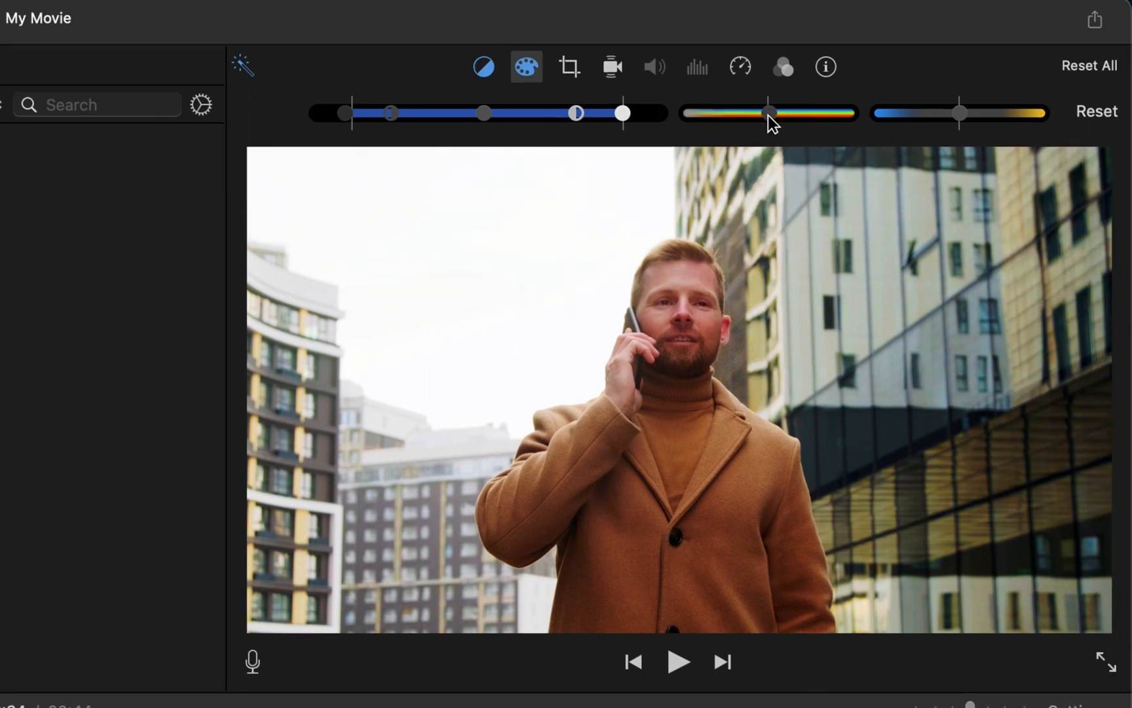
drag(768, 114, 716, 114)
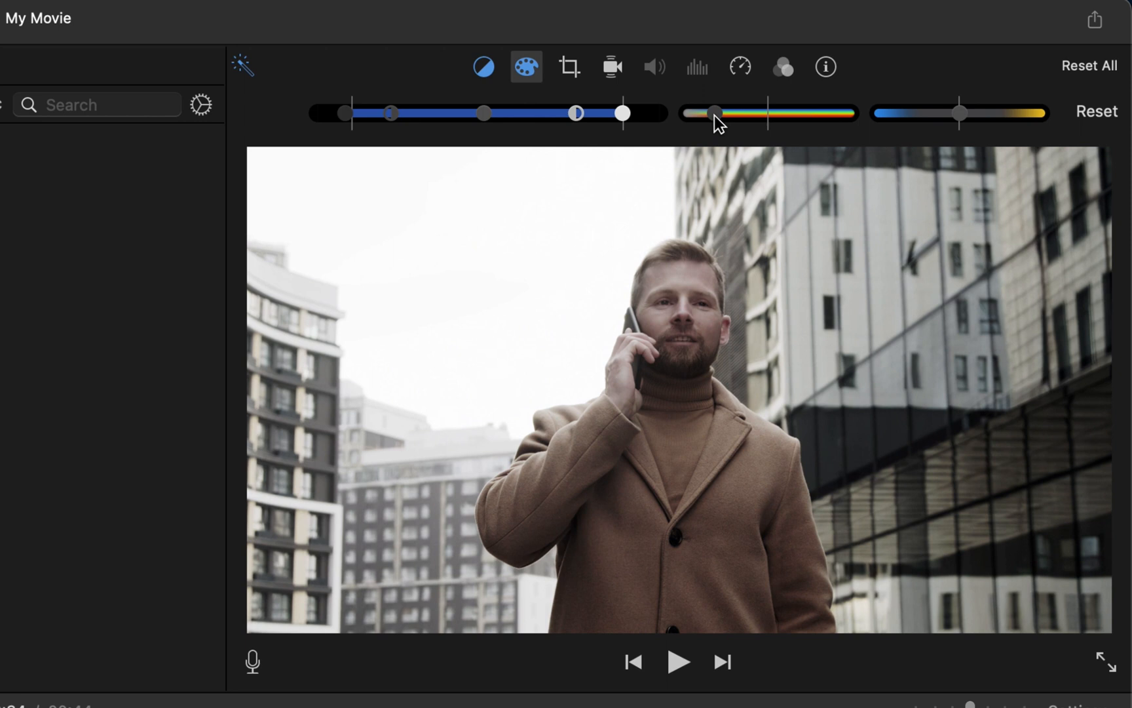
drag(715, 114, 741, 114)
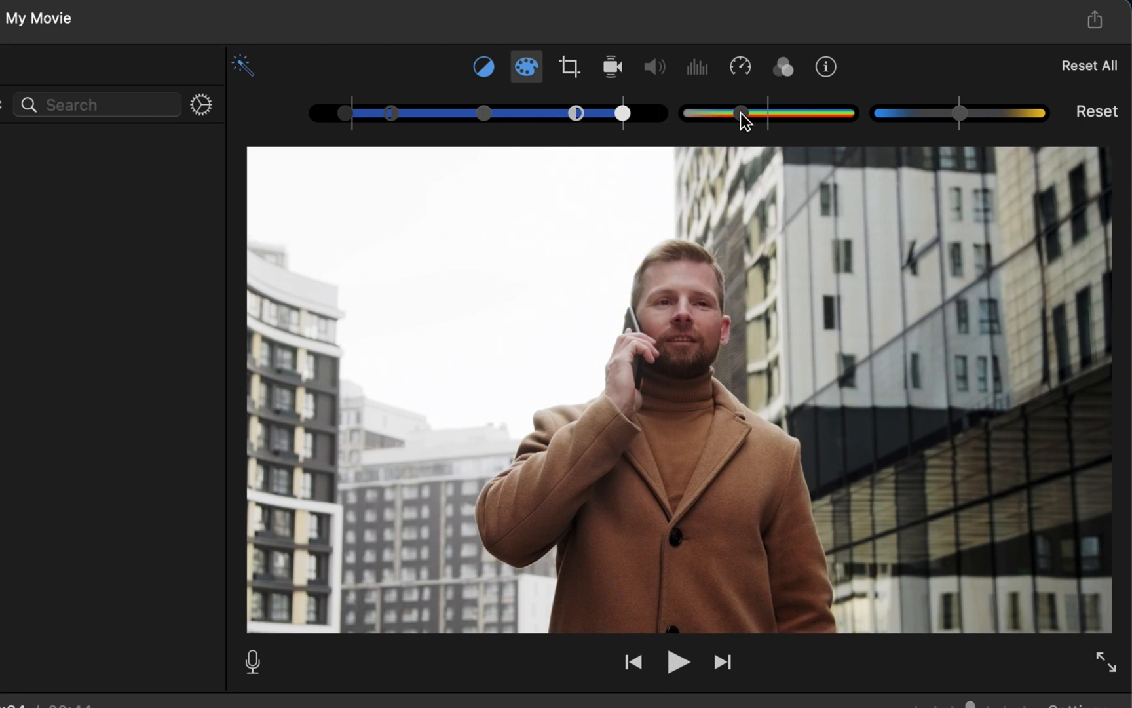
drag(739, 114, 767, 114)
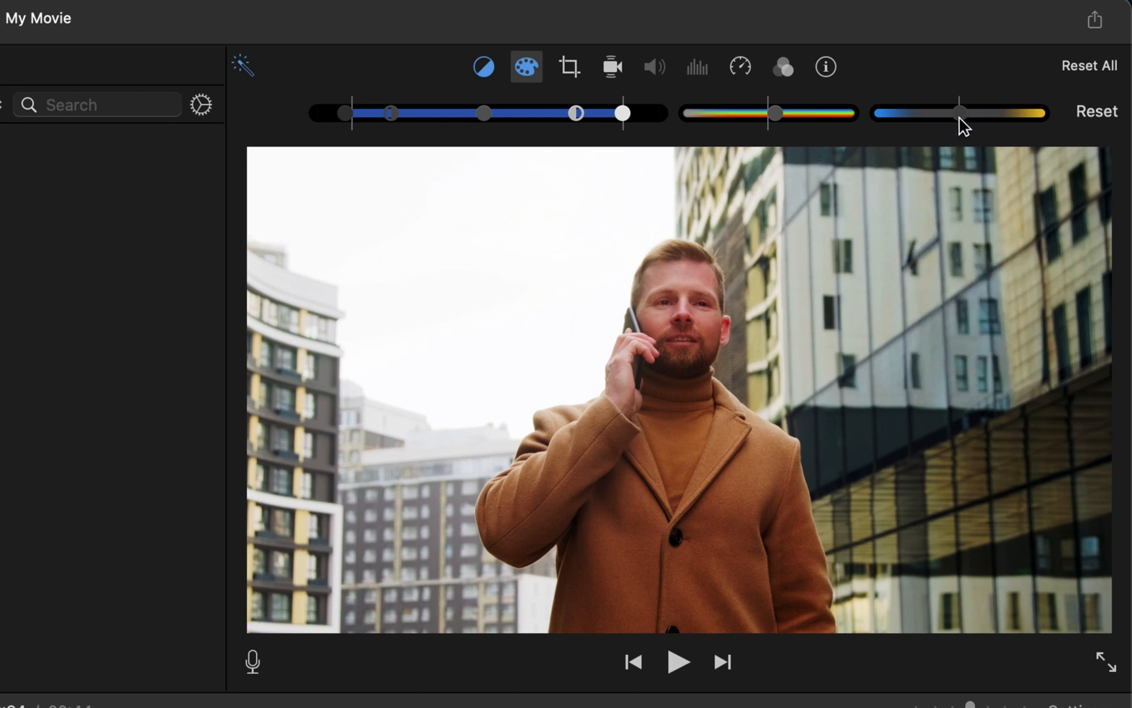
Step: Preview a cooler temperature, then shift the man-on-phone clip toward warmer orange
drag(961, 113, 937, 113)
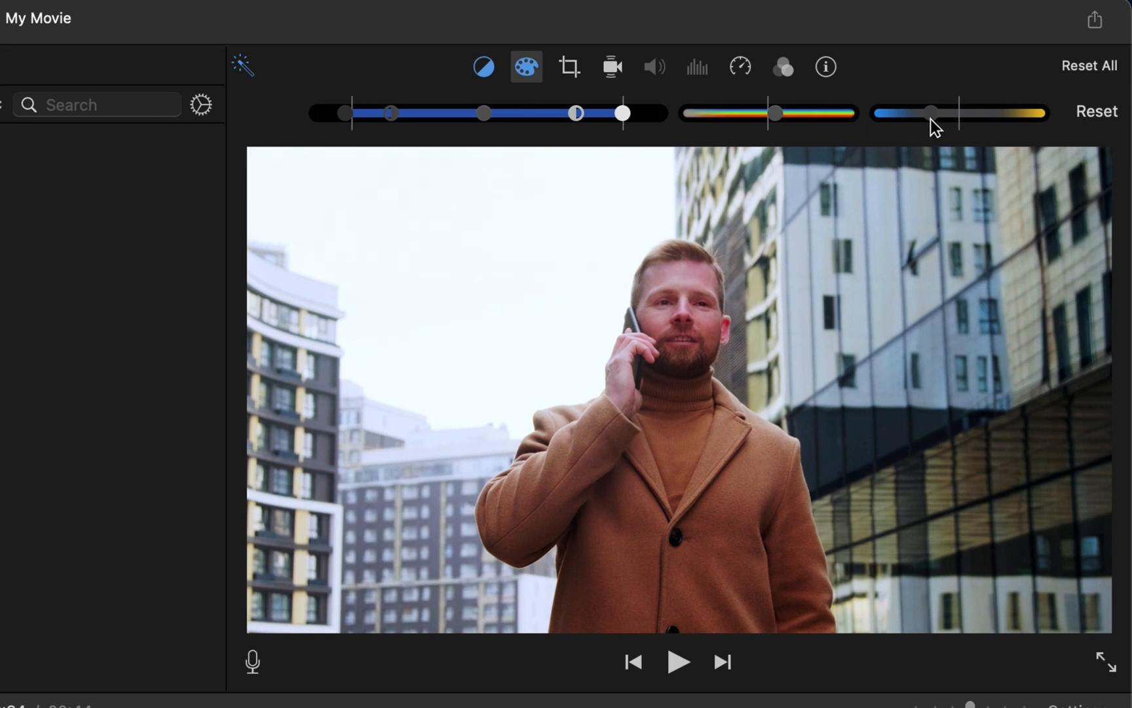
drag(933, 114, 975, 114)
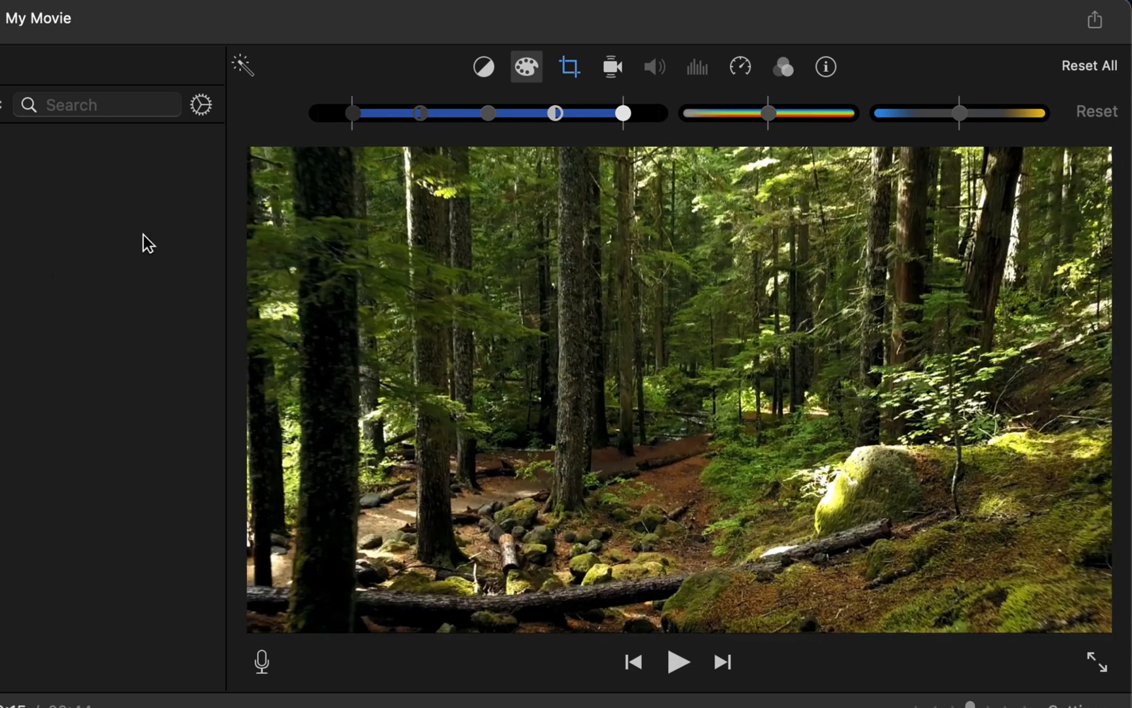
Step: Show the Color Balance choices for the forest clip
click(484, 67)
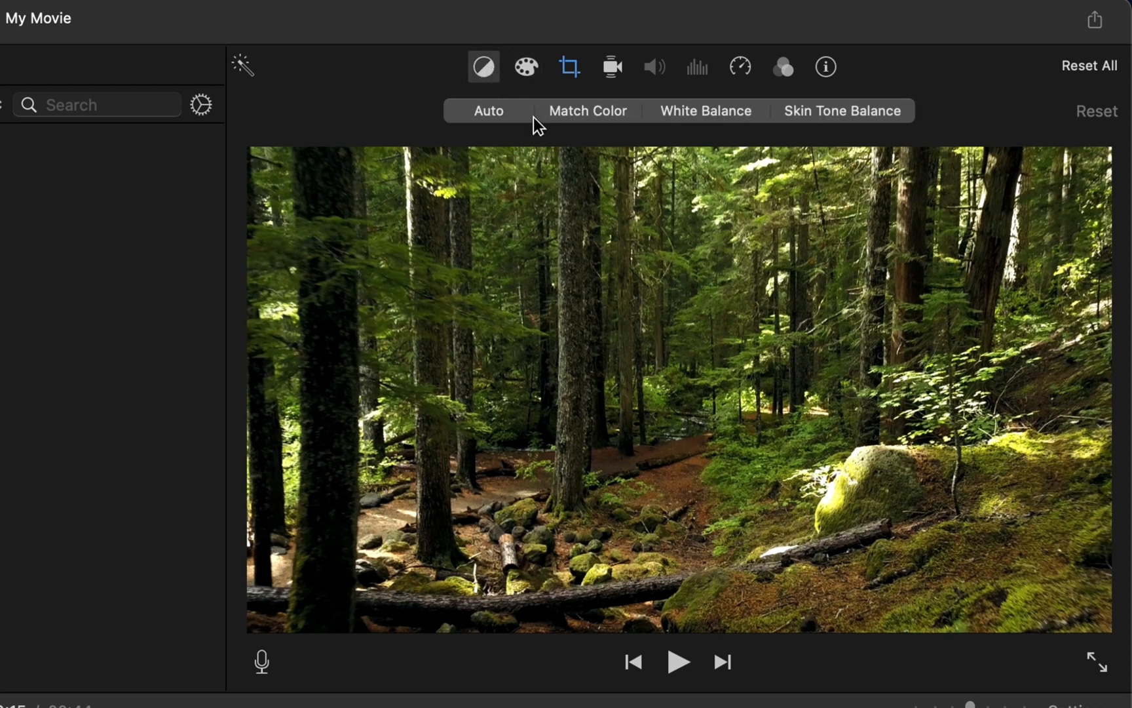
Step: Apply Auto balance to the forest clip and move on to its color correction sliders
click(489, 110)
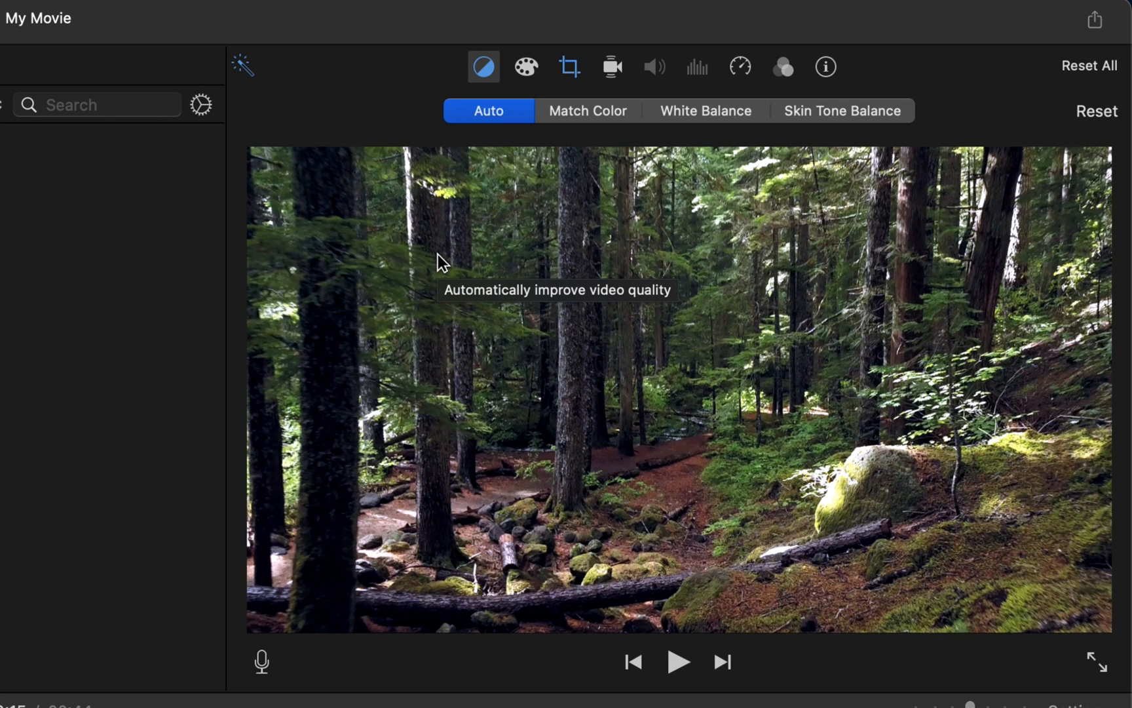
mouse_move(600, 104)
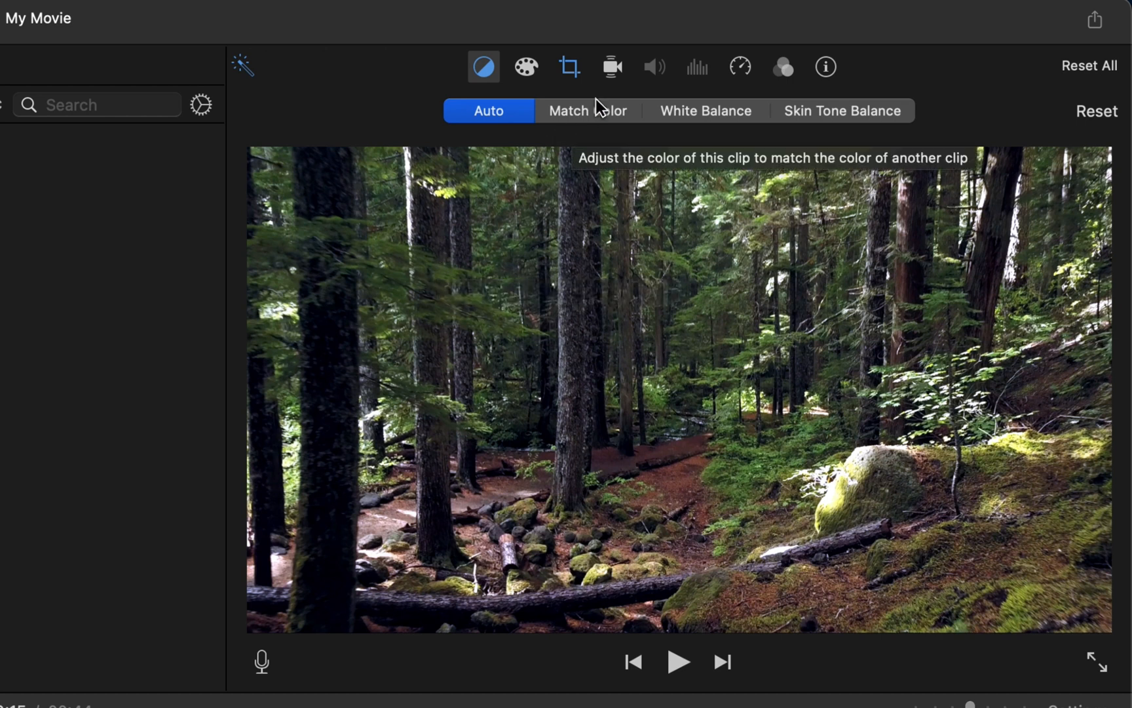
mouse_move(679, 115)
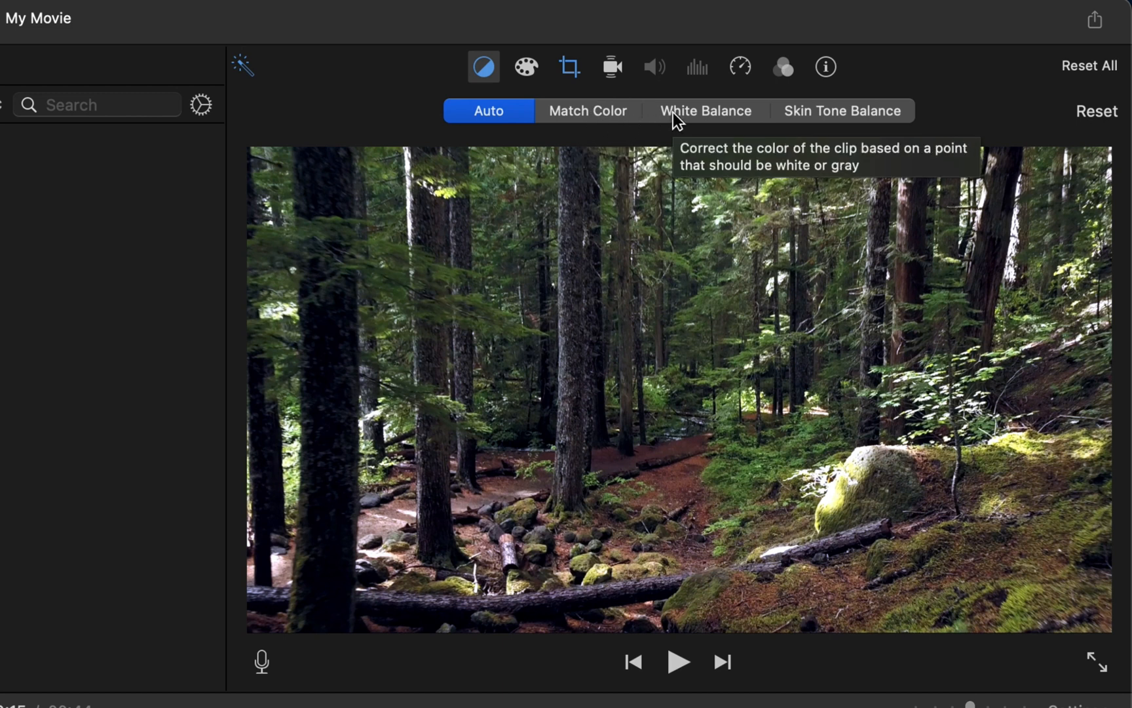
mouse_move(561, 307)
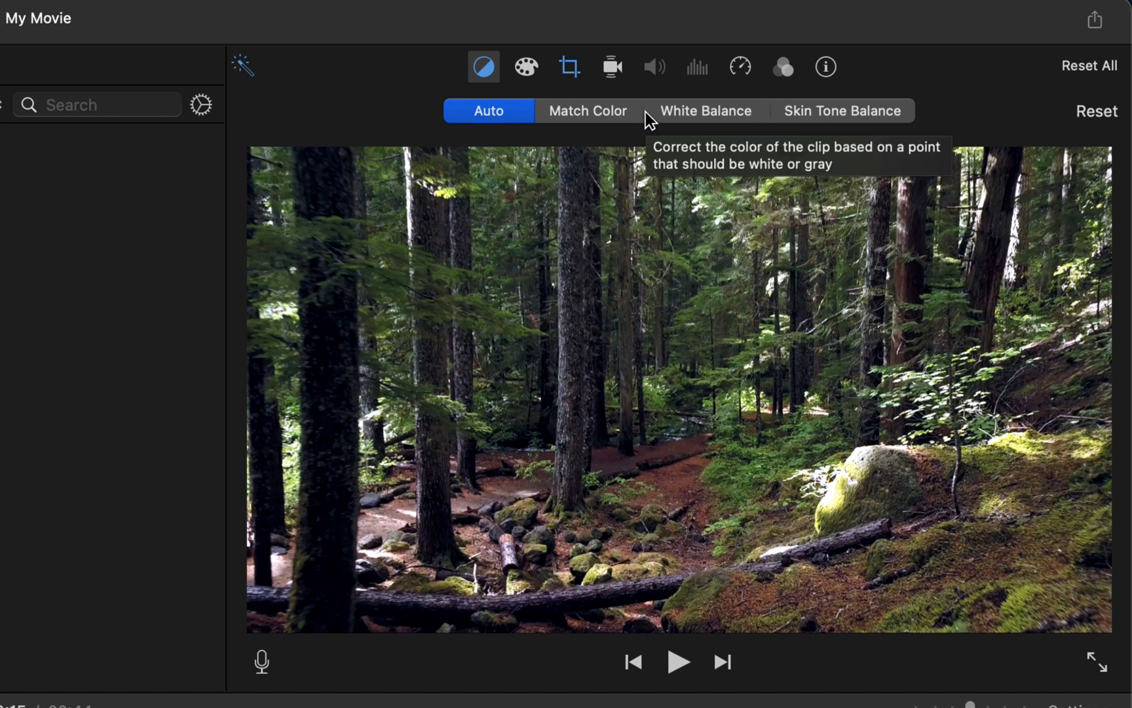
mouse_move(540, 86)
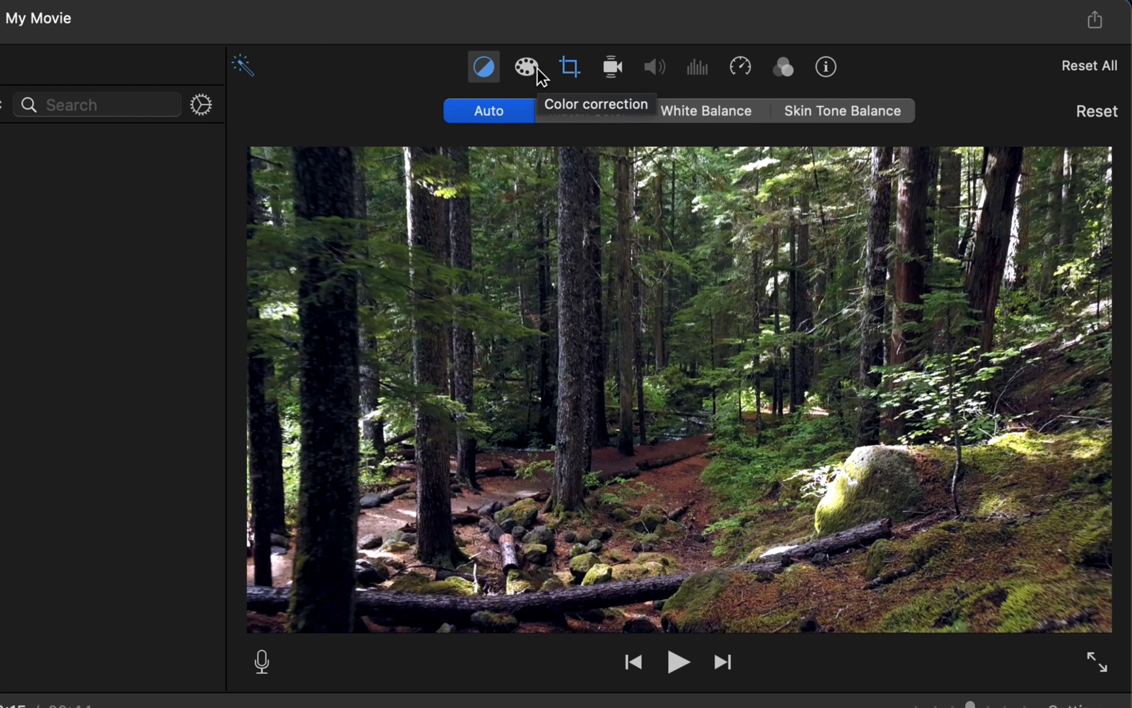
click(527, 67)
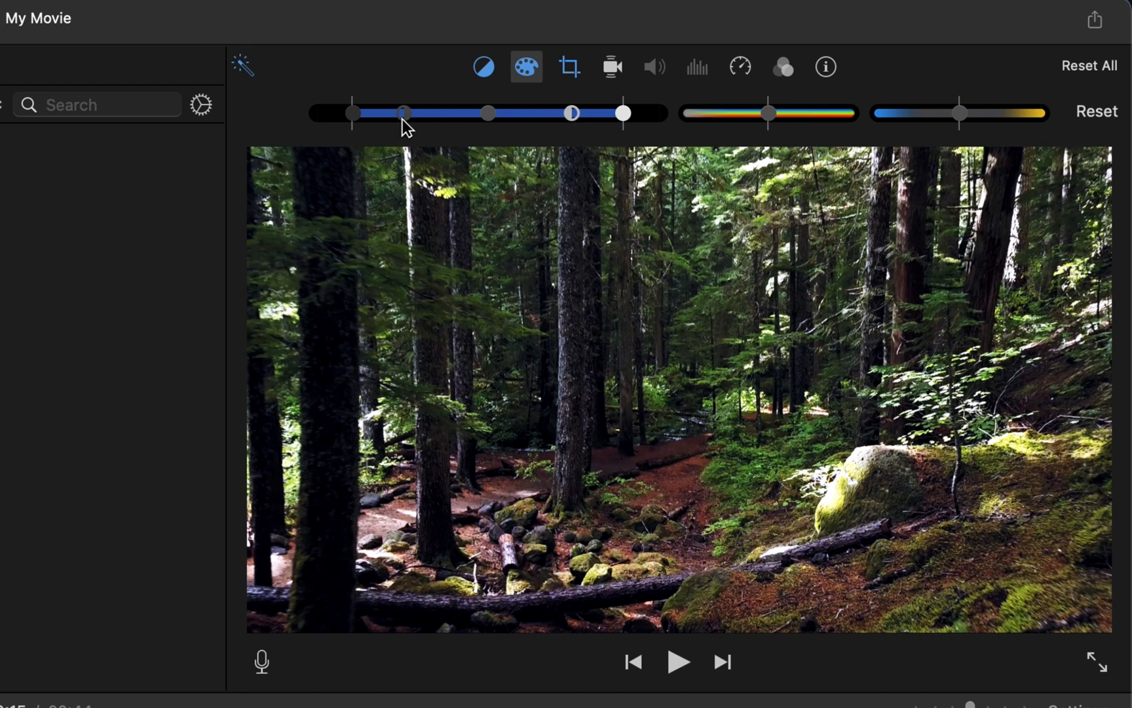
mouse_move(372, 124)
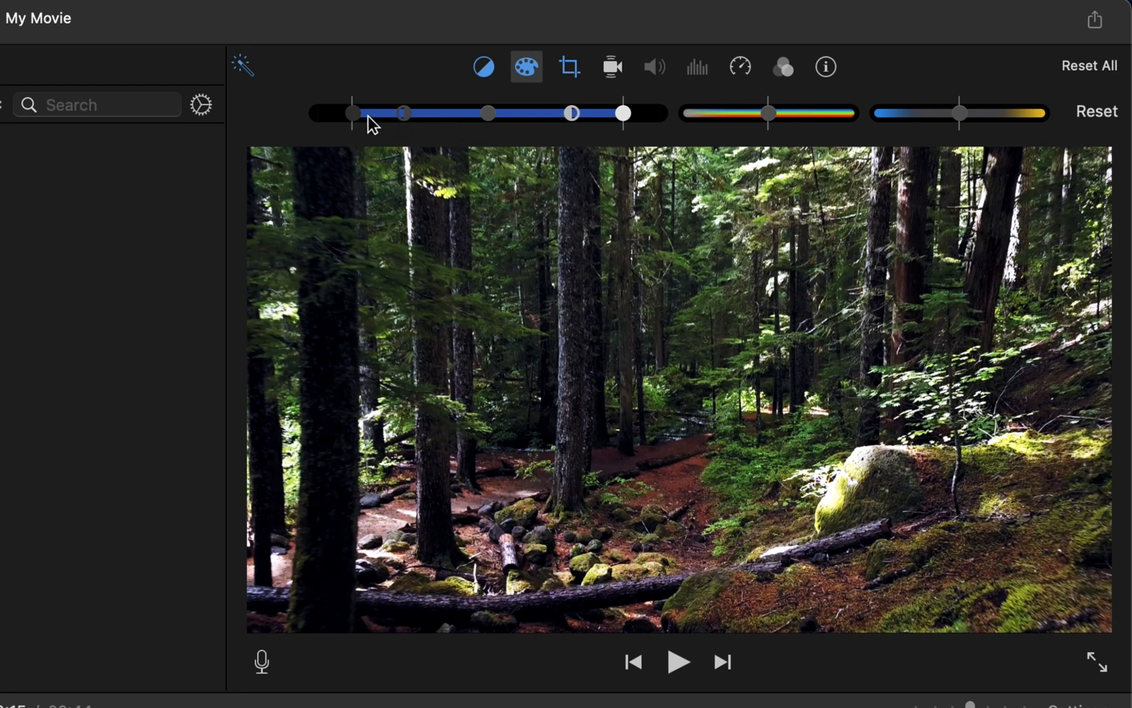
mouse_move(416, 125)
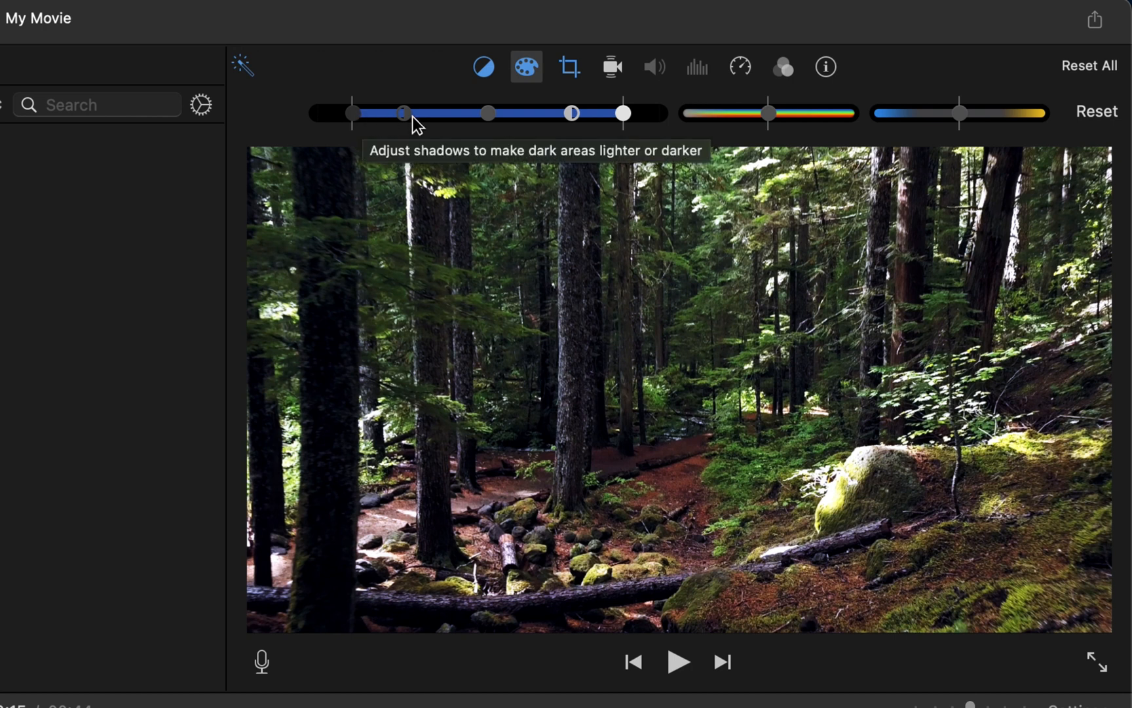
Step: Brighten the forest clip's highlights and settle its saturation slightly boosted
drag(624, 114, 630, 114)
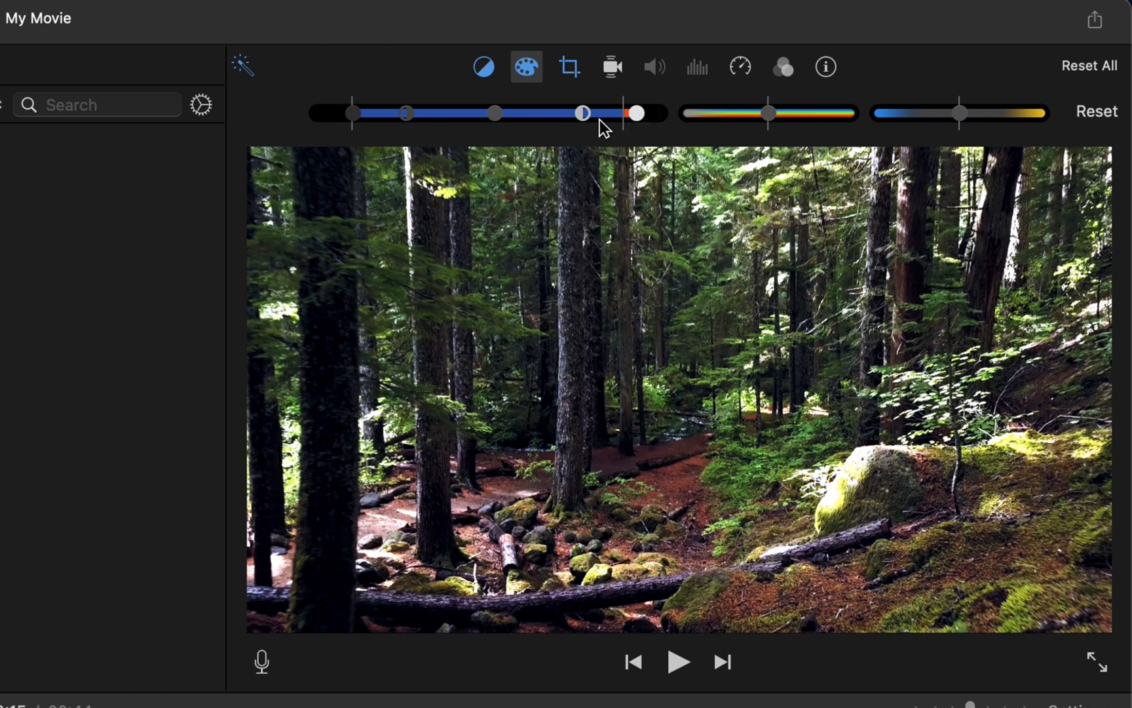
mouse_move(553, 127)
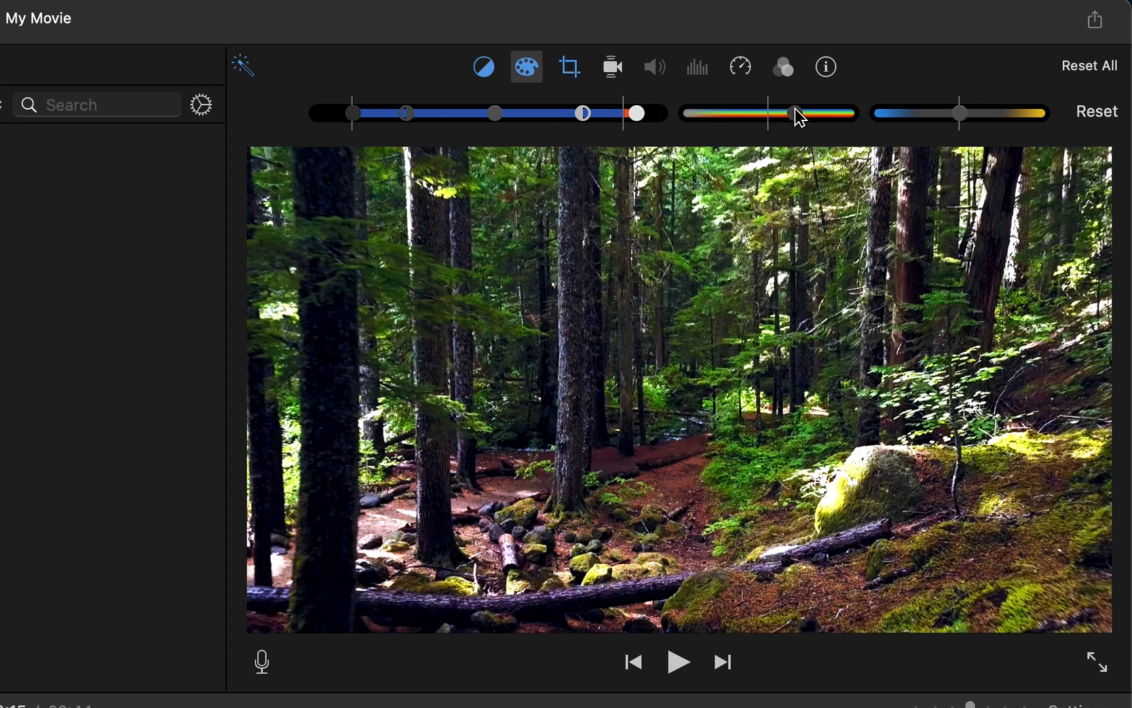
drag(794, 114, 736, 114)
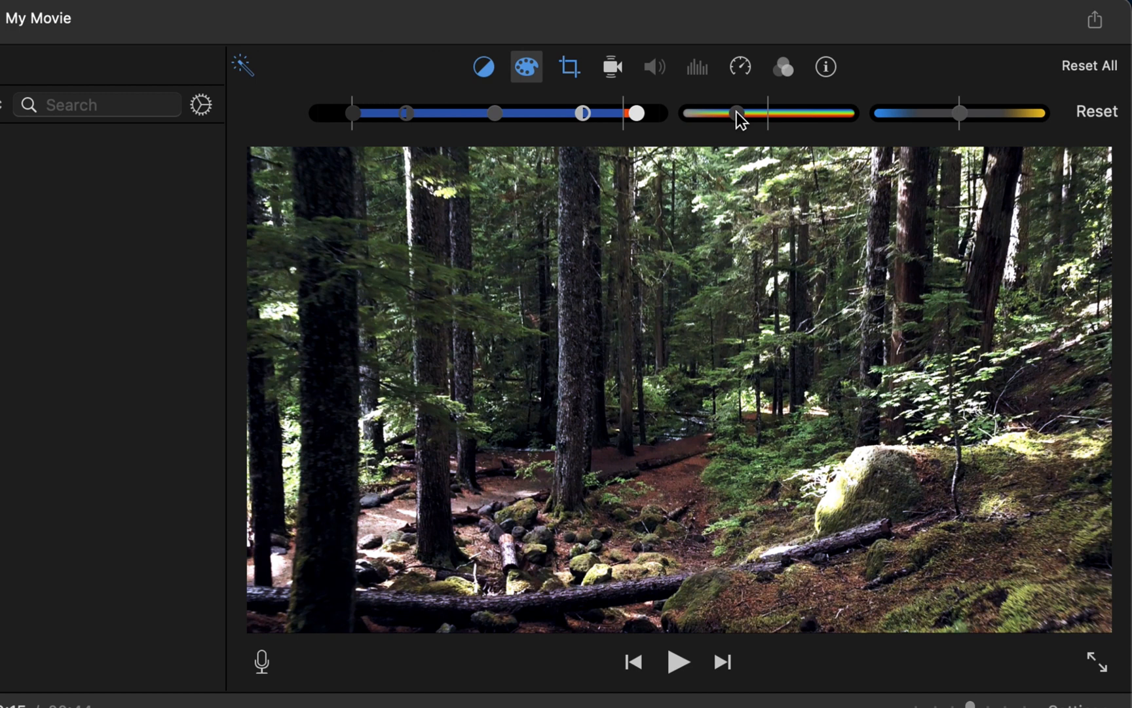
drag(735, 114, 773, 114)
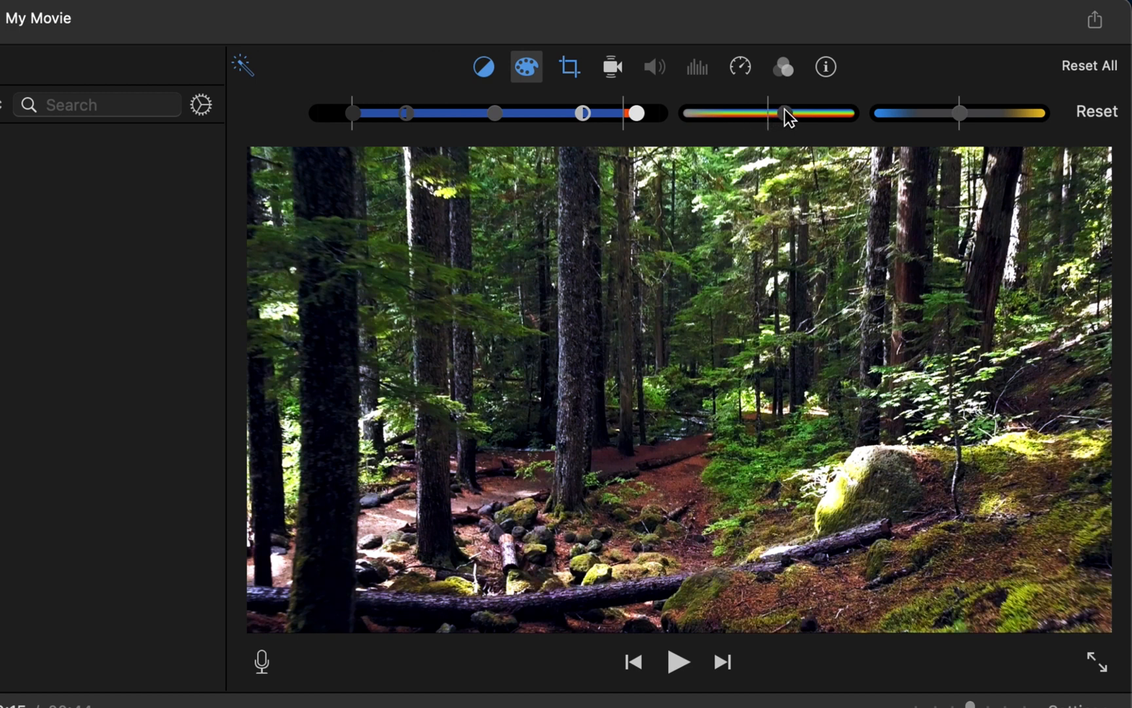
drag(780, 114, 785, 114)
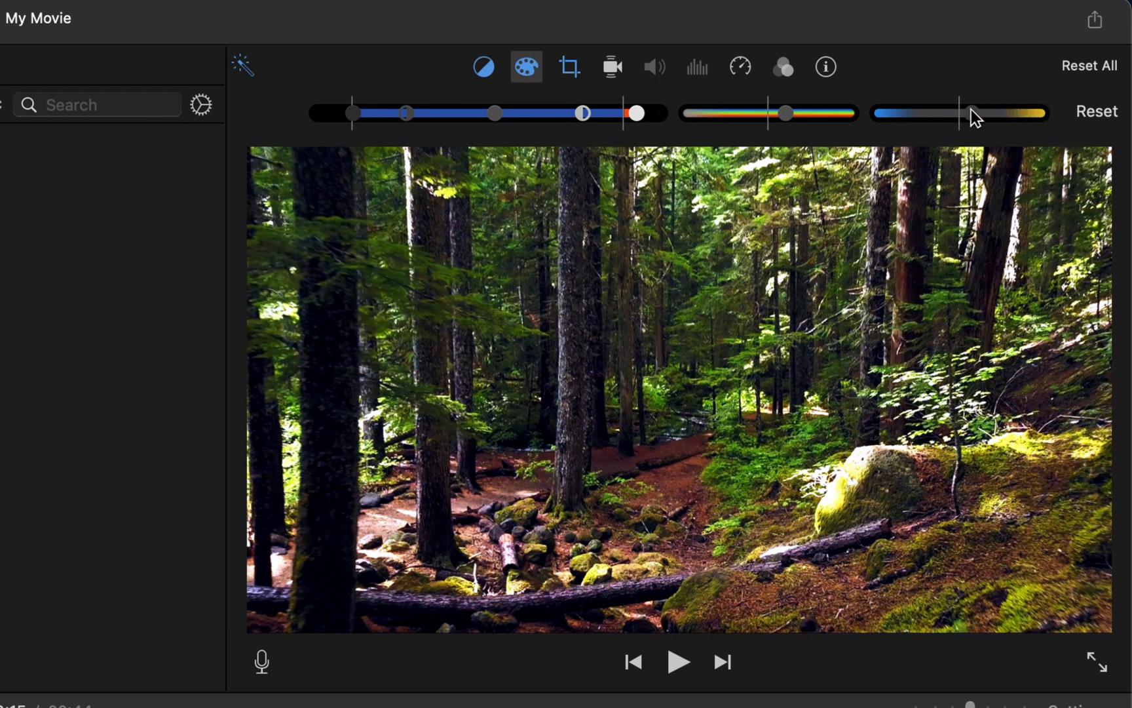
Step: Test a cool temperature, then set the forest clip slightly warmer than center
drag(968, 113, 879, 112)
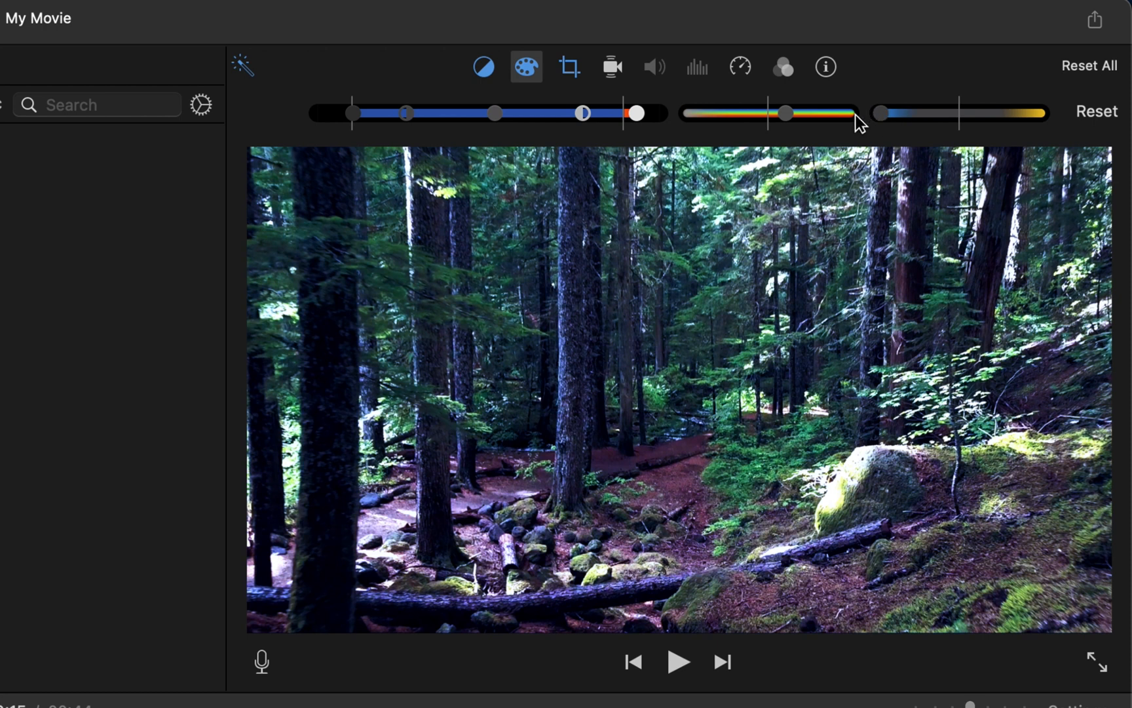
drag(881, 113, 911, 112)
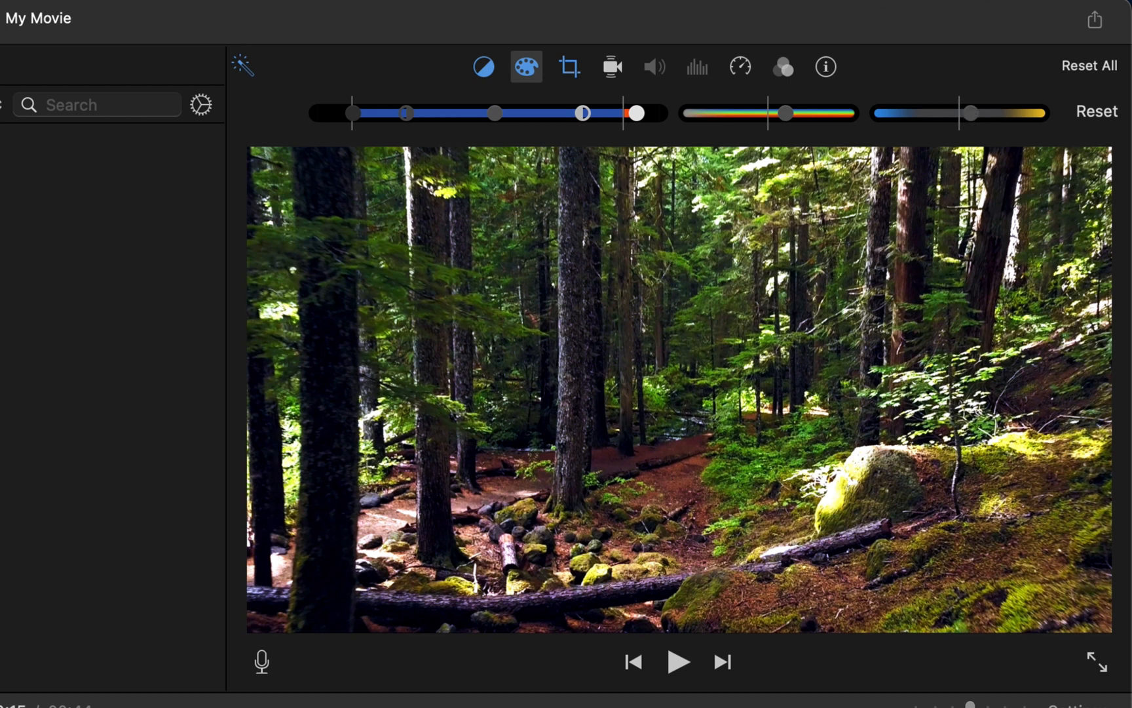
drag(636, 113, 624, 113)
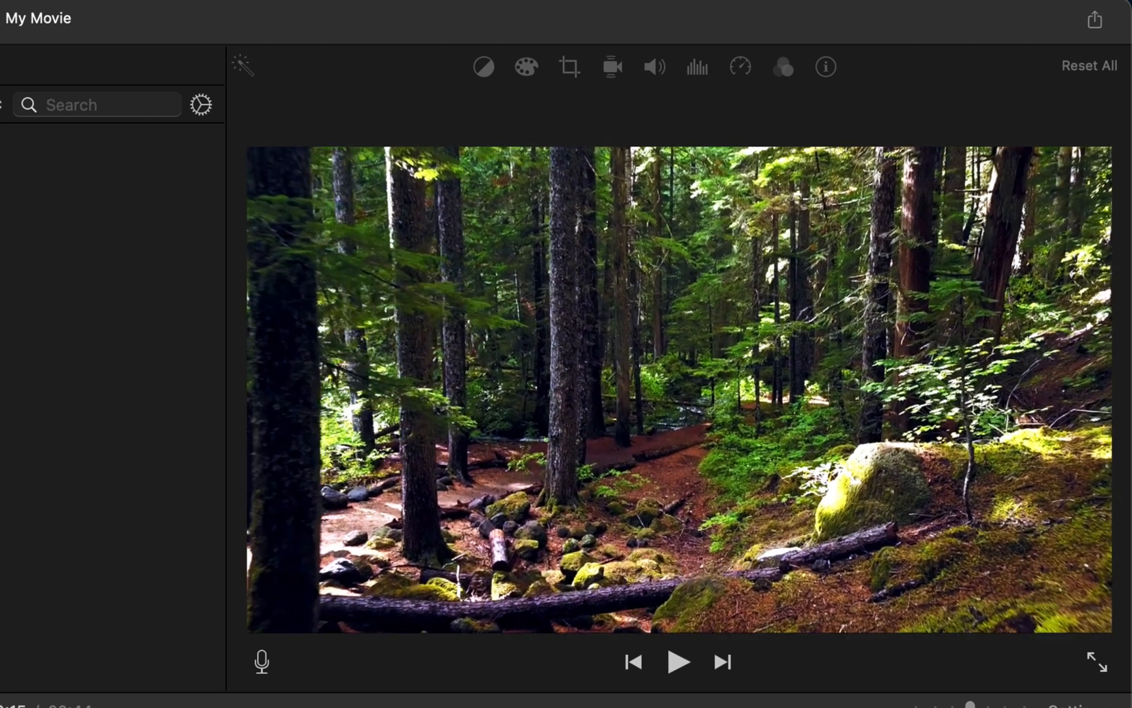
click(525, 67)
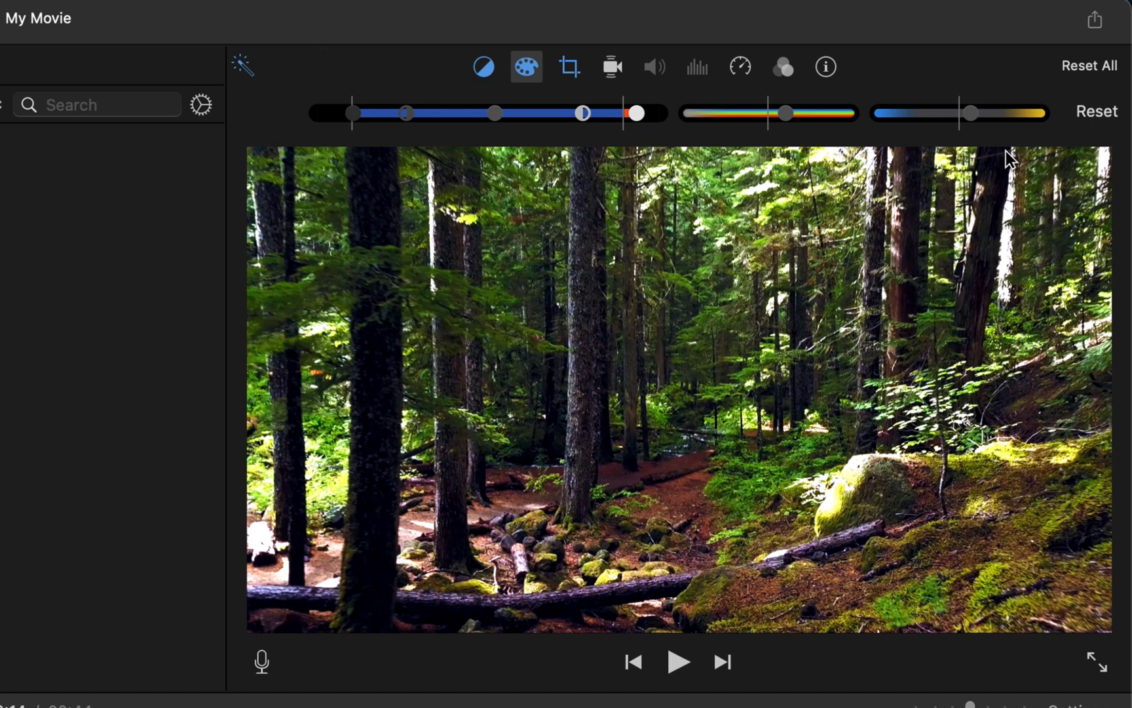
mouse_move(1098, 124)
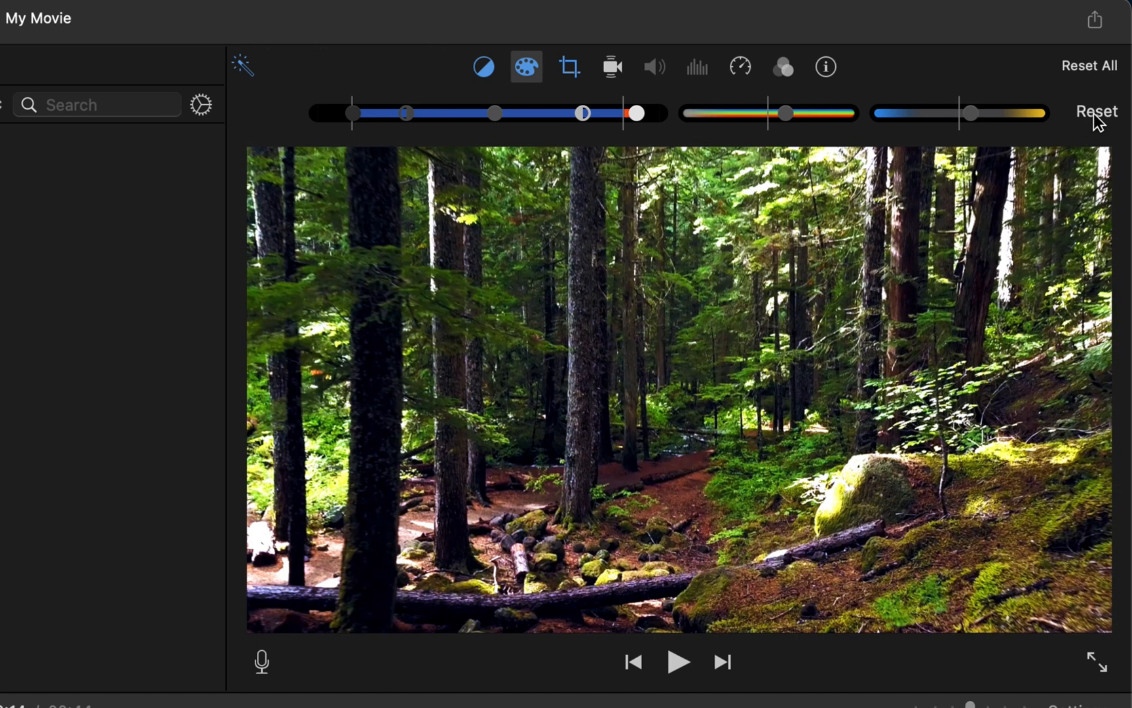
click(1097, 111)
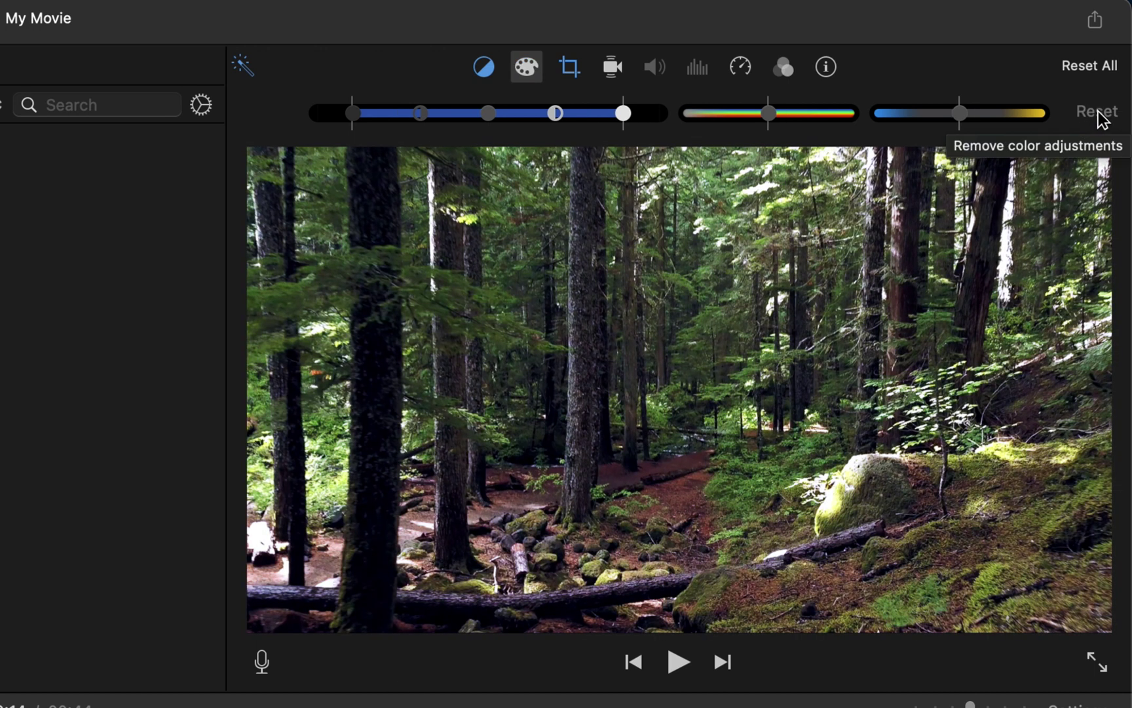
drag(622, 114, 636, 114)
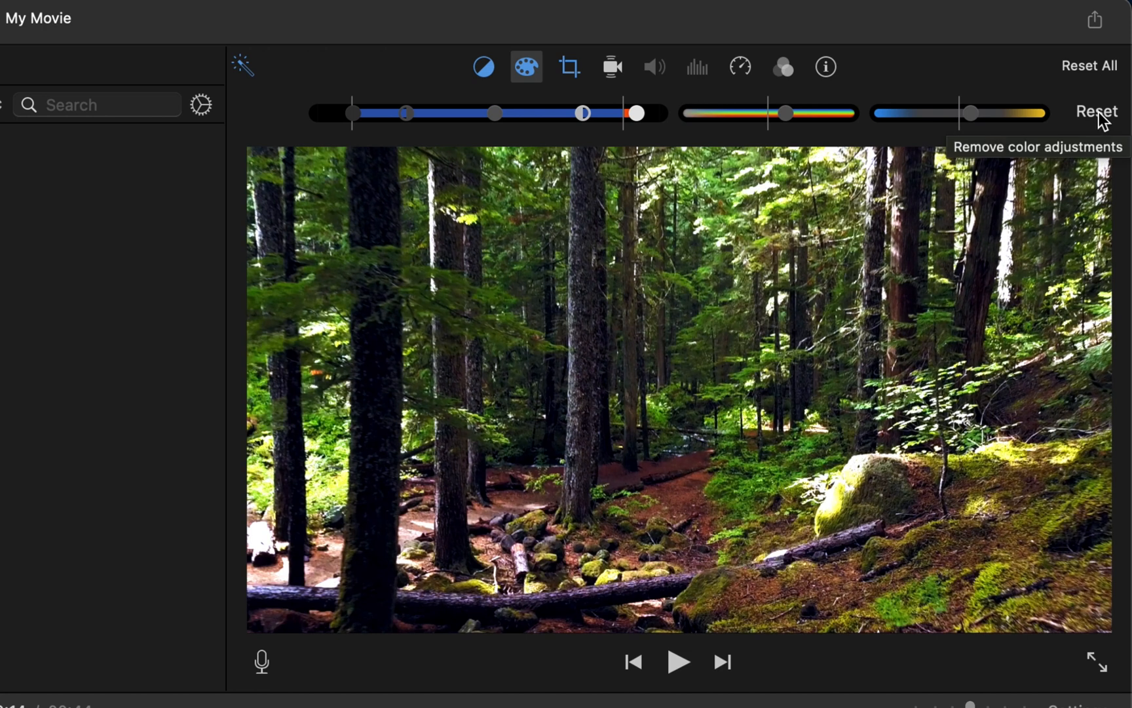
mouse_move(1078, 124)
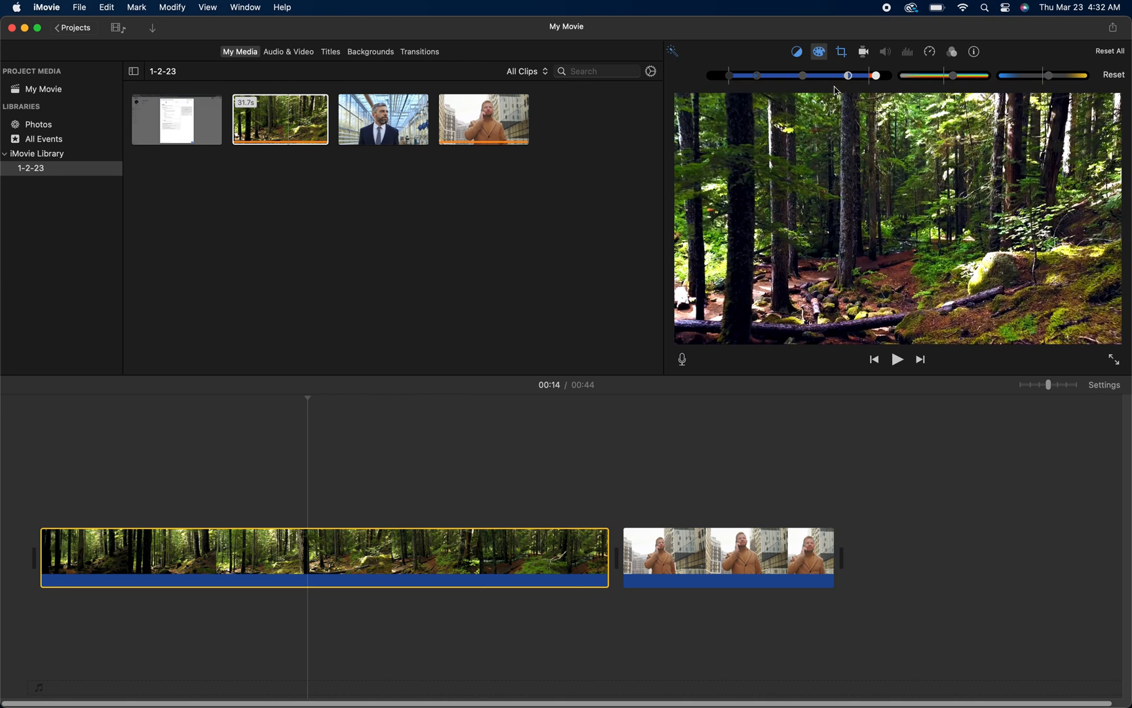
mouse_move(848, 76)
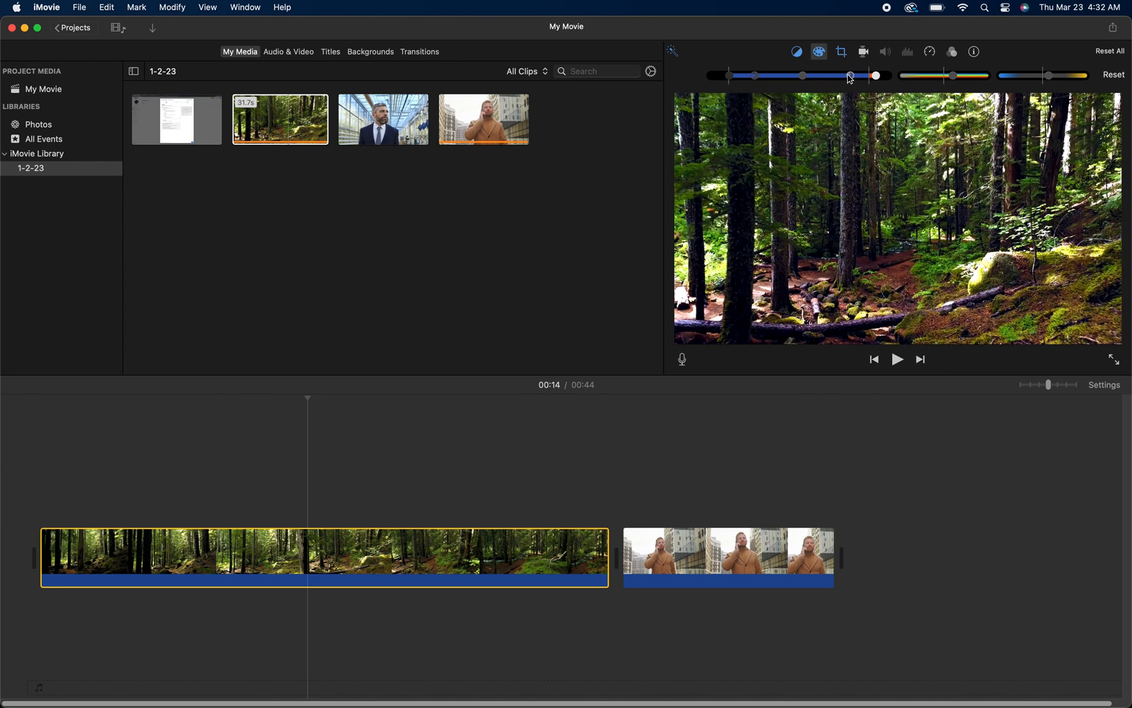
Step: Lower the forest clip's midtone brightness a touch, then lower the man-on-phone clip's brightness
drag(850, 74, 839, 75)
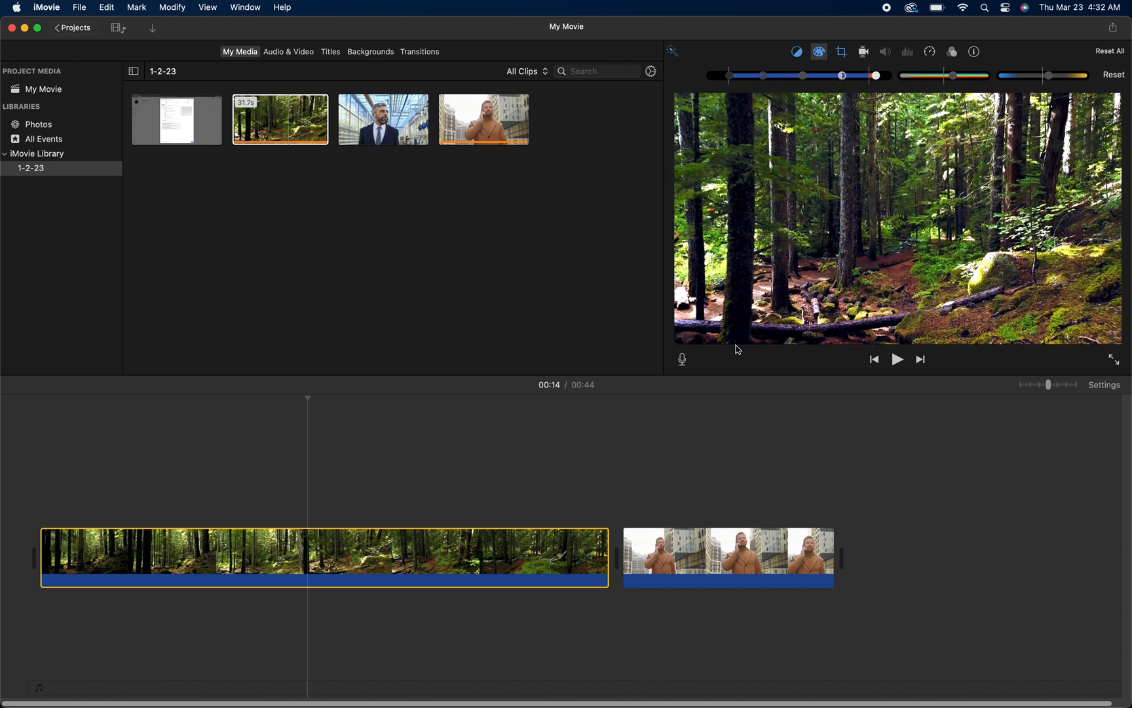
click(727, 562)
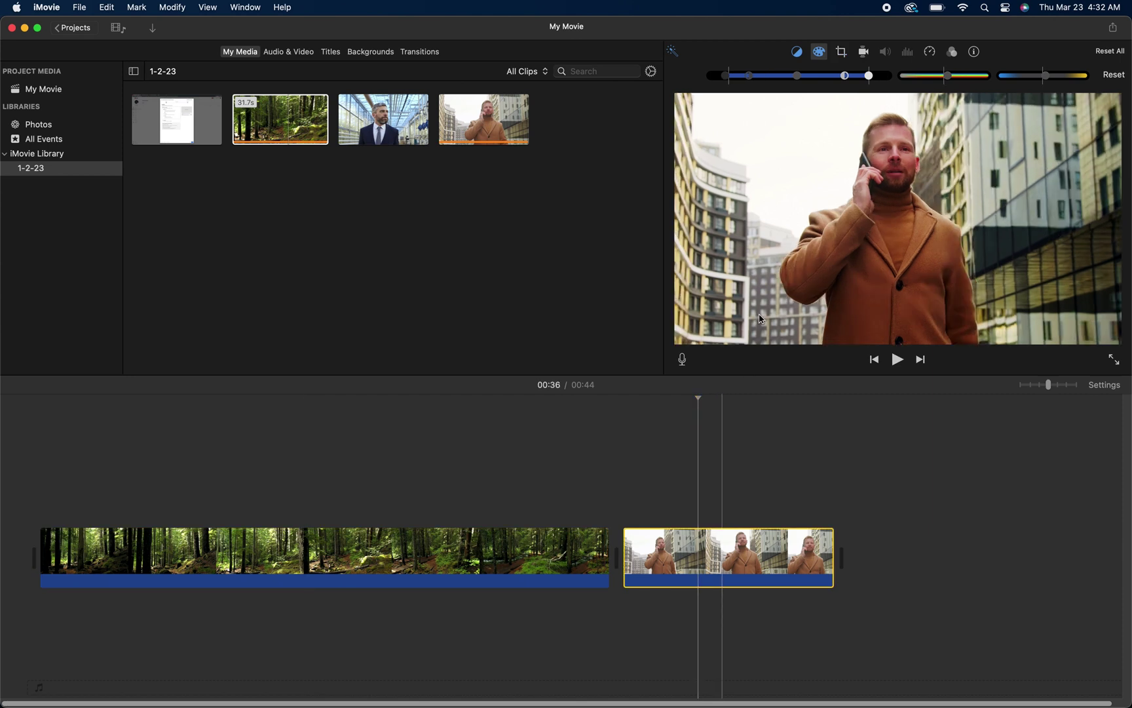
drag(869, 75, 837, 75)
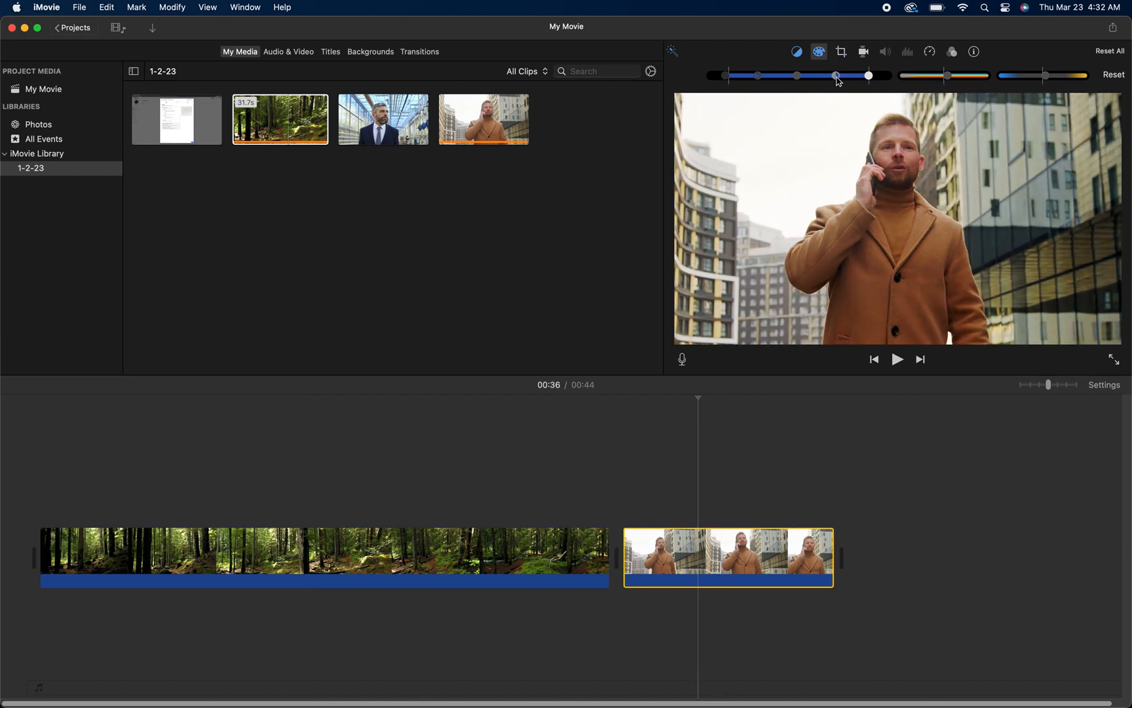